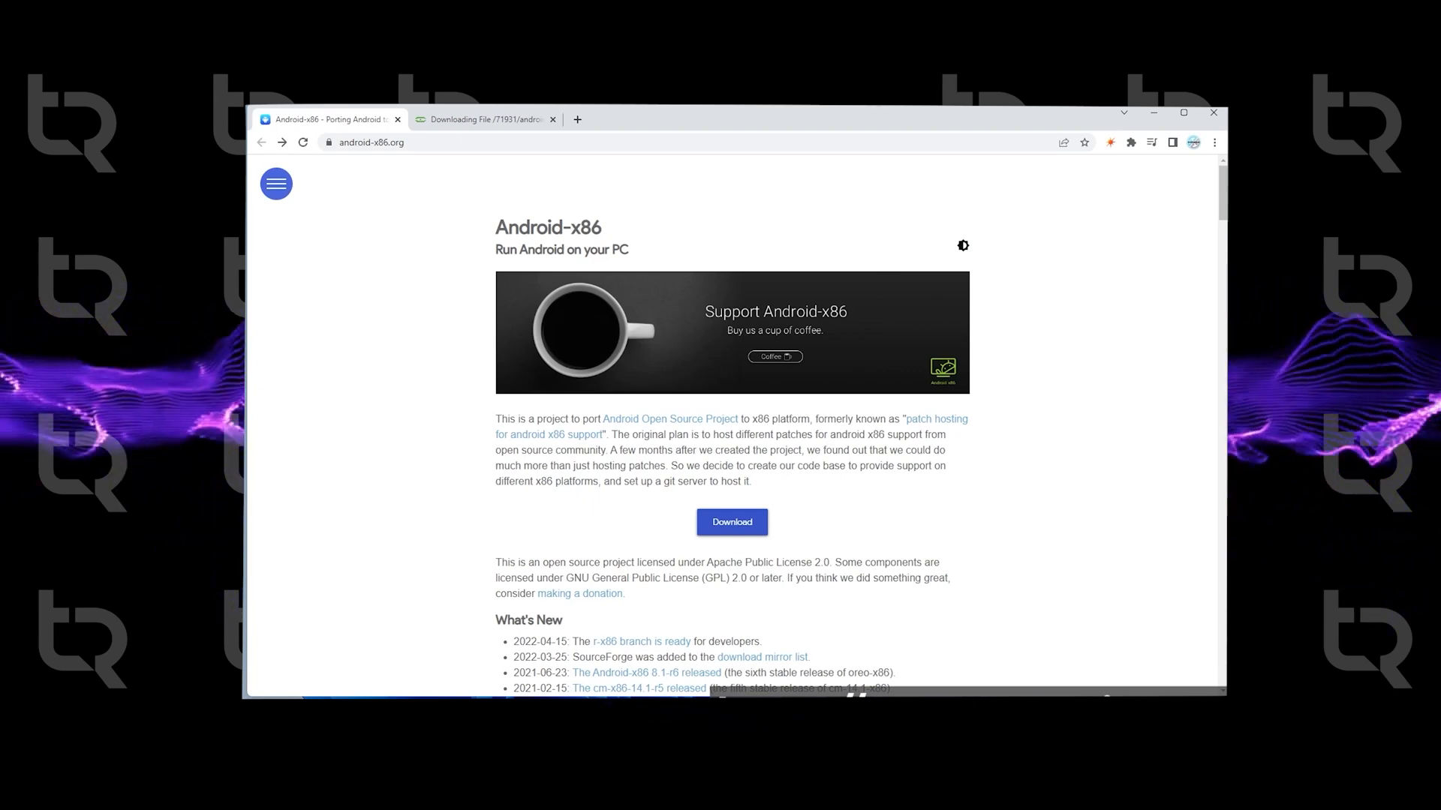
From android-x86.org, reach the FOSSHUB mirror and start downloading the 64-bit 9.0-r2 ISO
{"action": "left_click", "coordinate": [731, 523]}
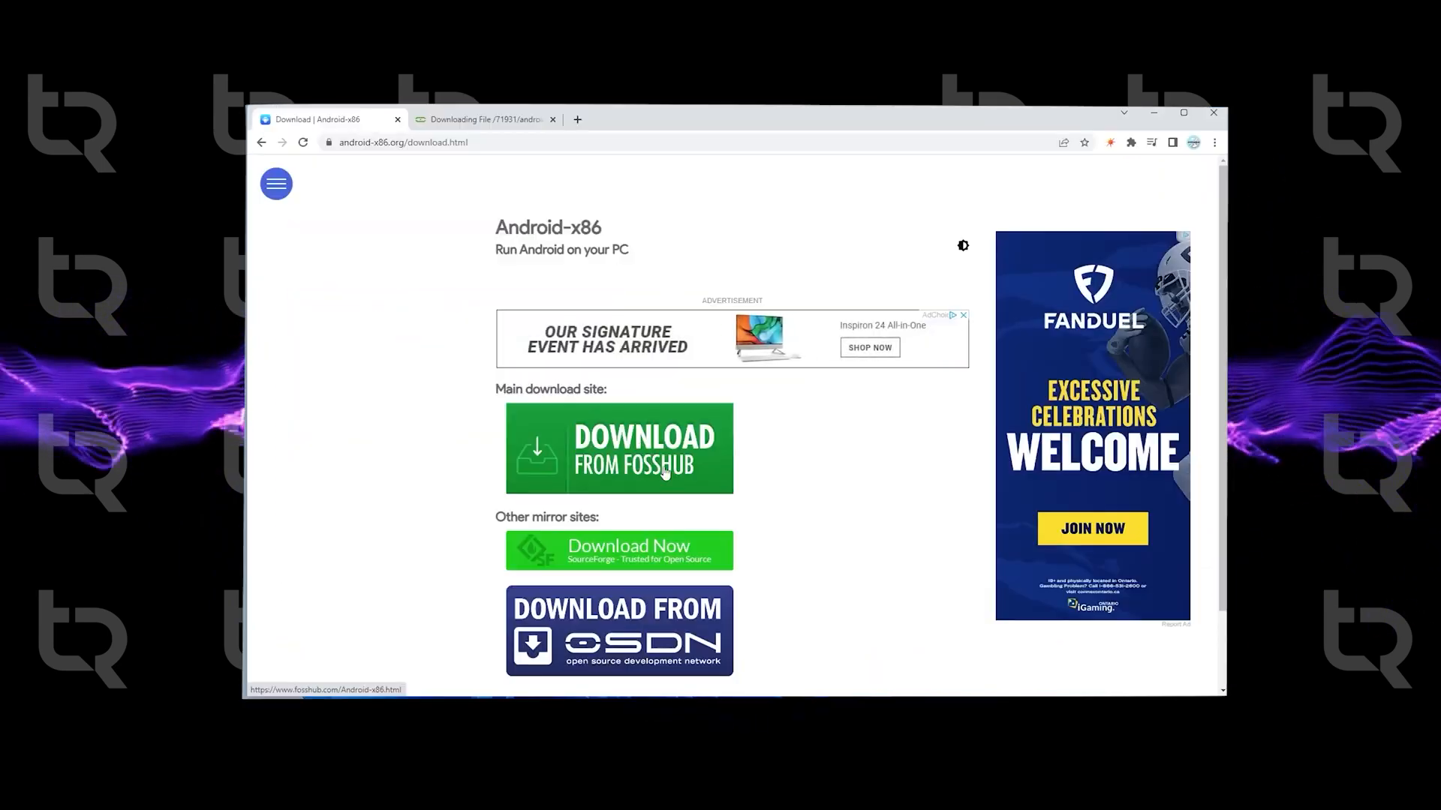
{"action": "left_click", "coordinate": [616, 448]}
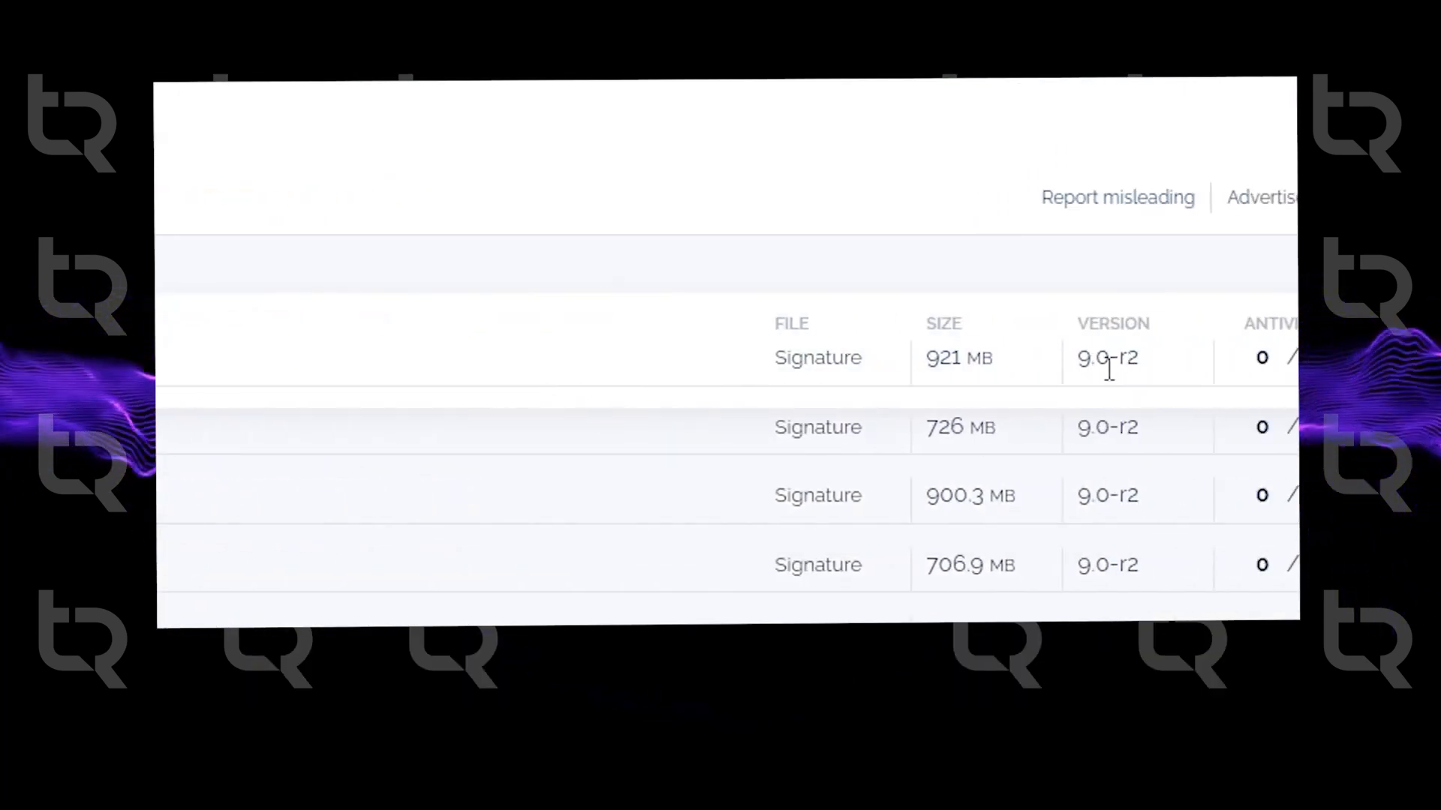
{"action": "mouse_move", "coordinate": [970, 386]}
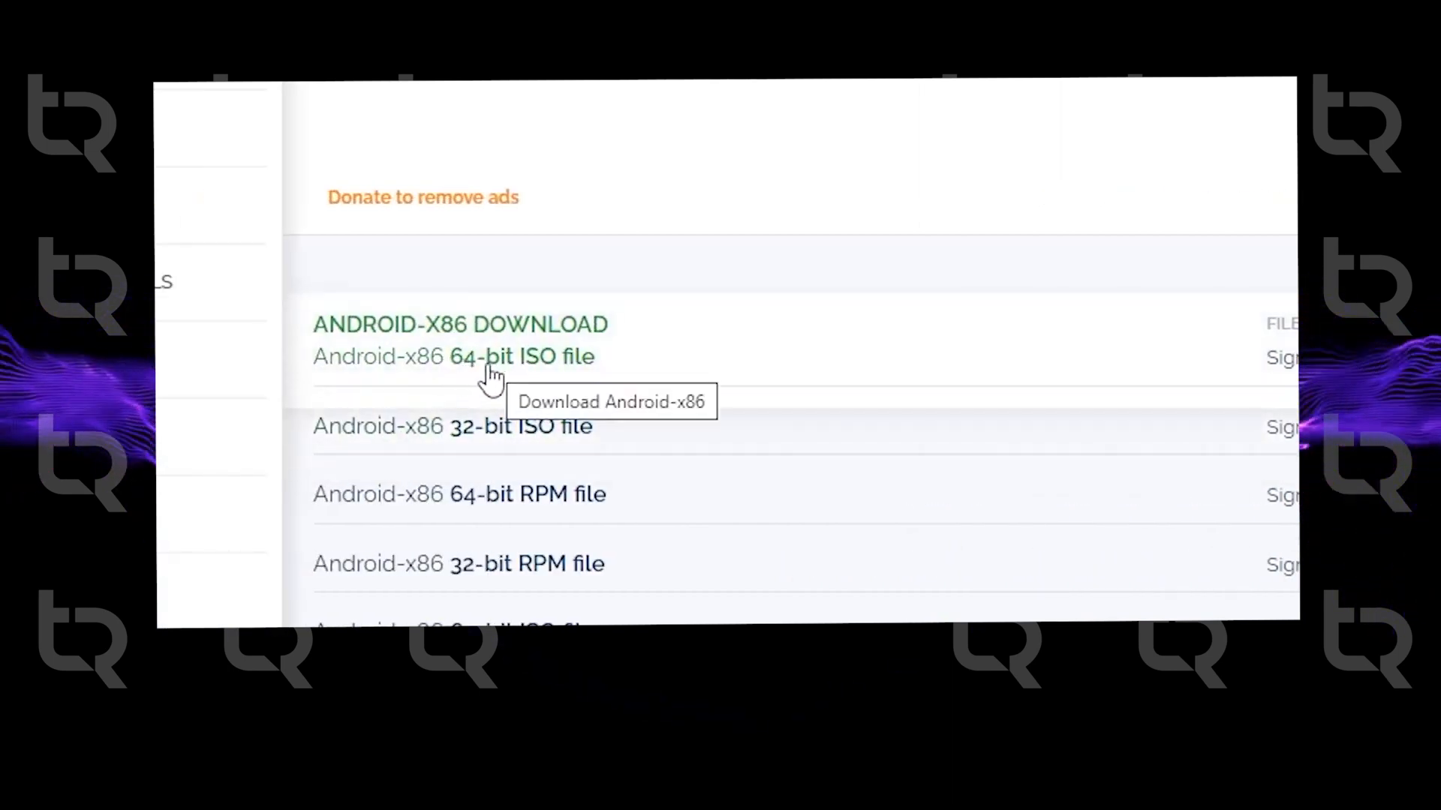
{"action": "left_click", "coordinate": [521, 358]}
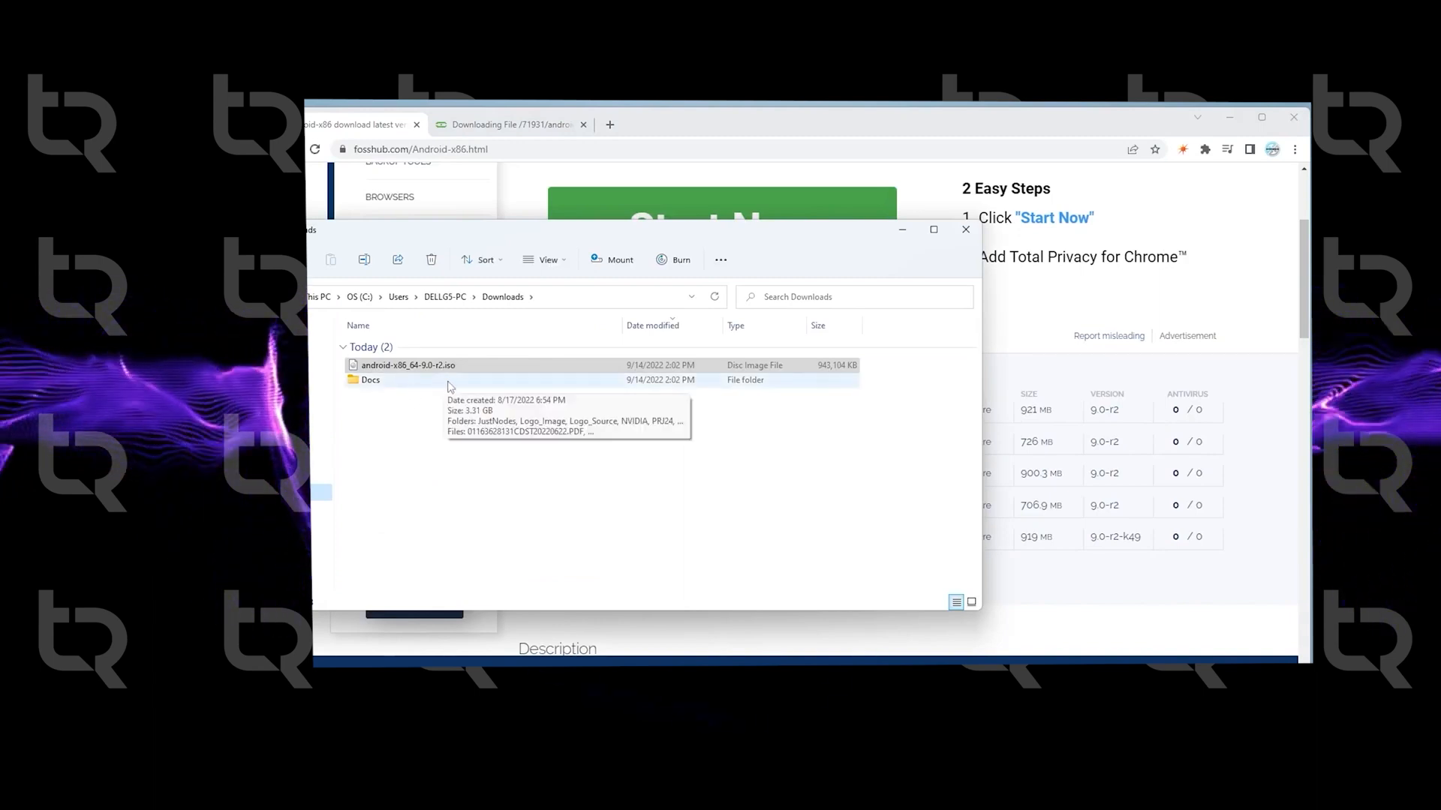
{"action": "mouse_move", "coordinate": [424, 423]}
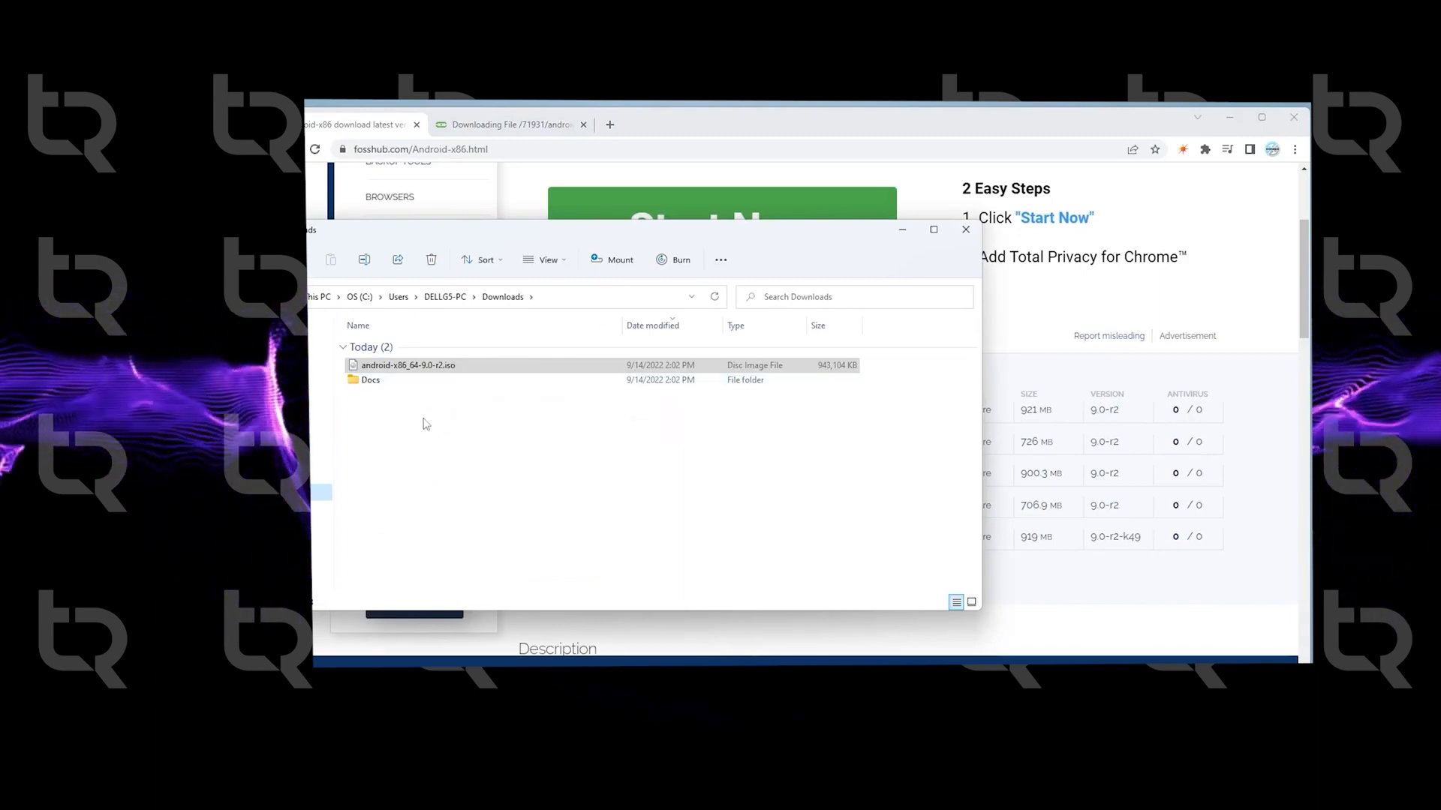
{"action": "mouse_move", "coordinate": [916, 245]}
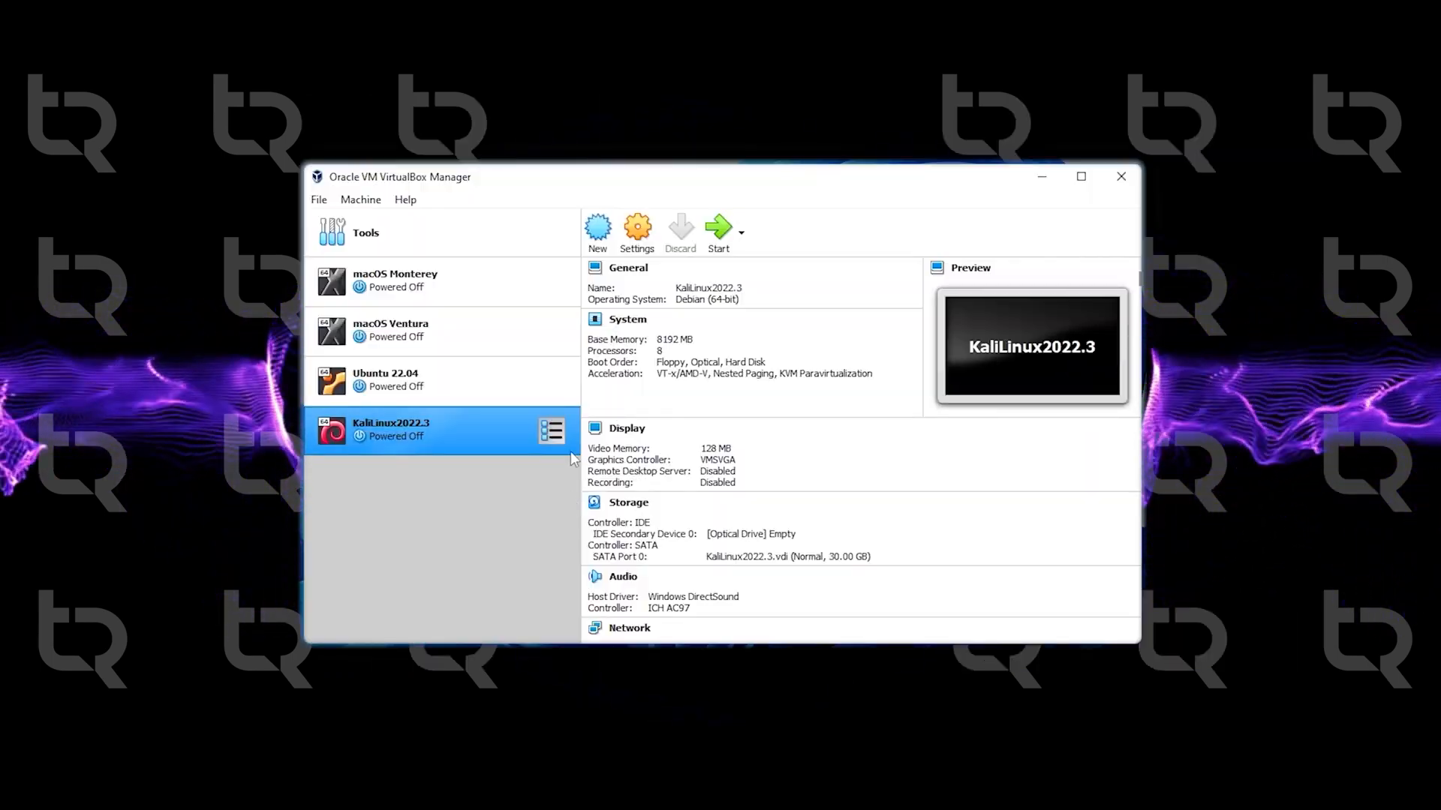
Create a new VM named Android9, Other Linux (64-bit), with 4096 MB of memory
{"action": "left_click", "coordinate": [597, 230]}
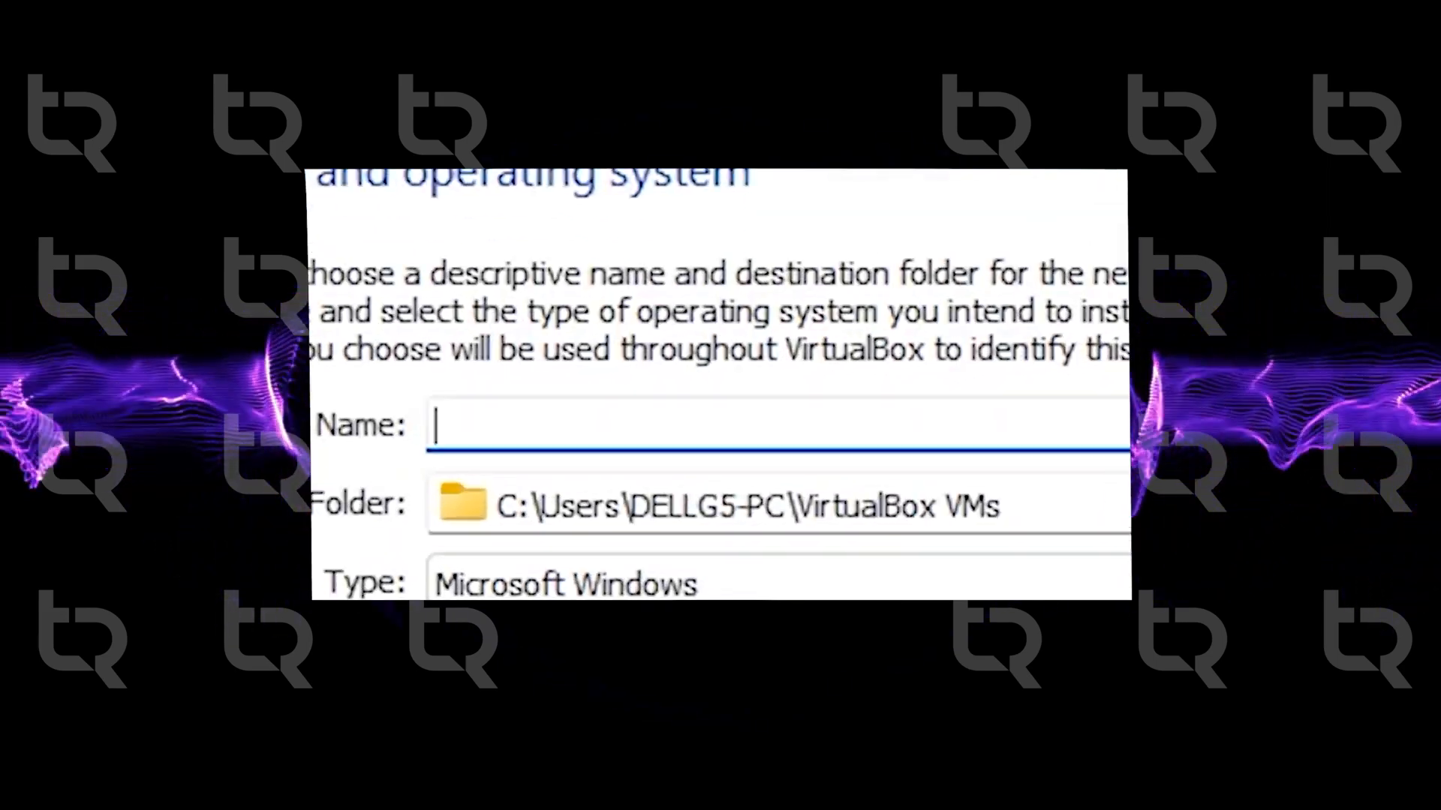
{"action": "type", "text": "Android9"}
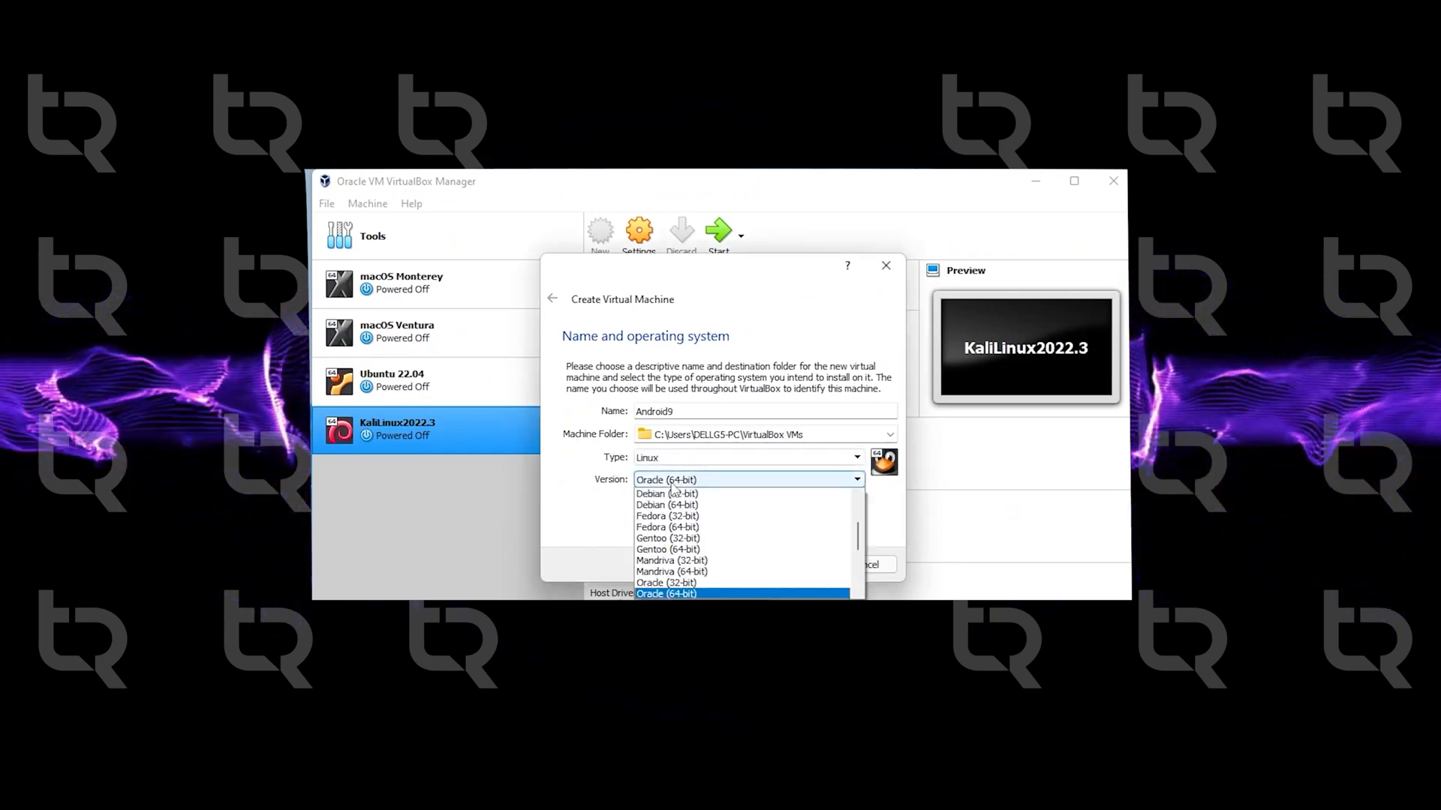
{"action": "scroll", "scroll_direction": "down", "scroll_amount": 3}
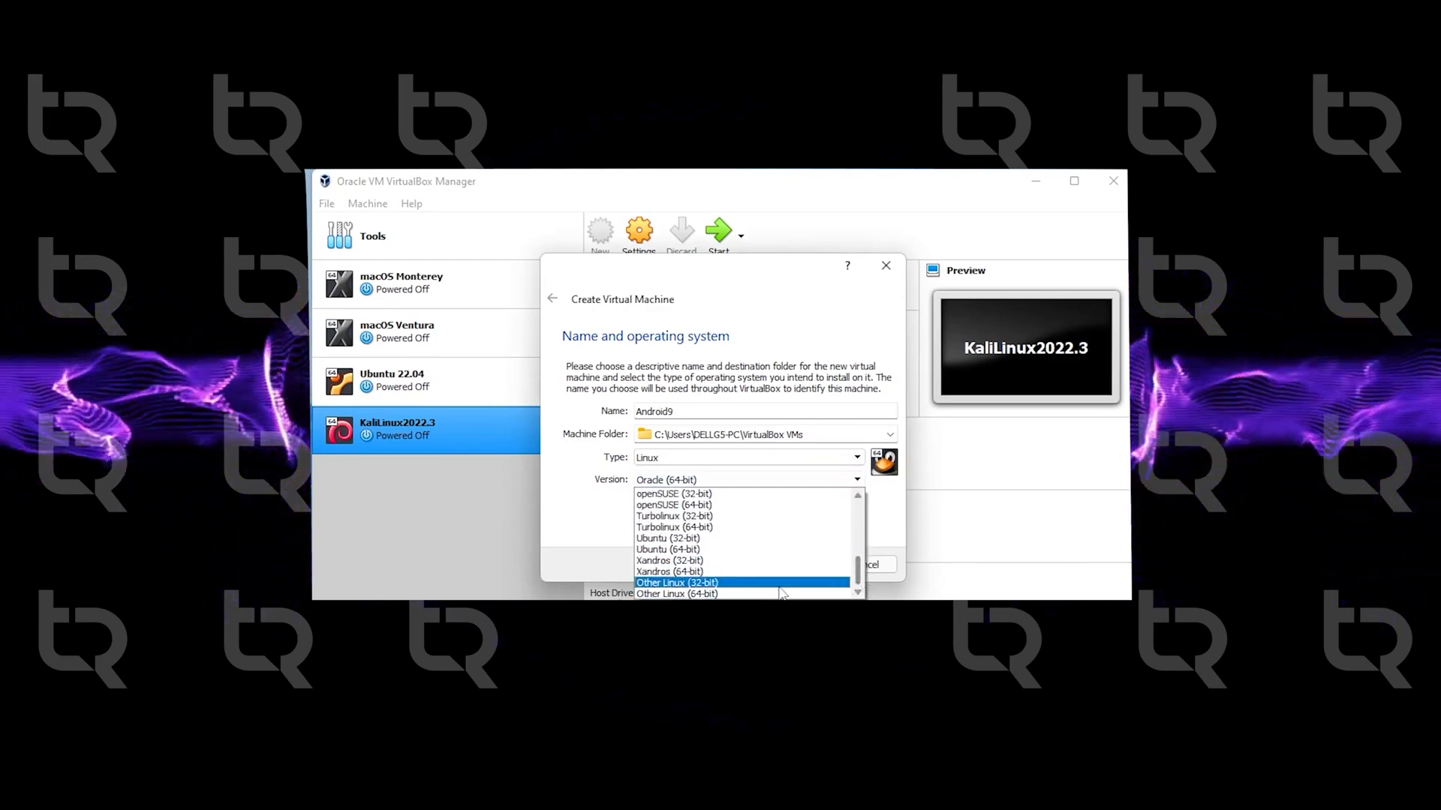
{"action": "left_click", "coordinate": [677, 594]}
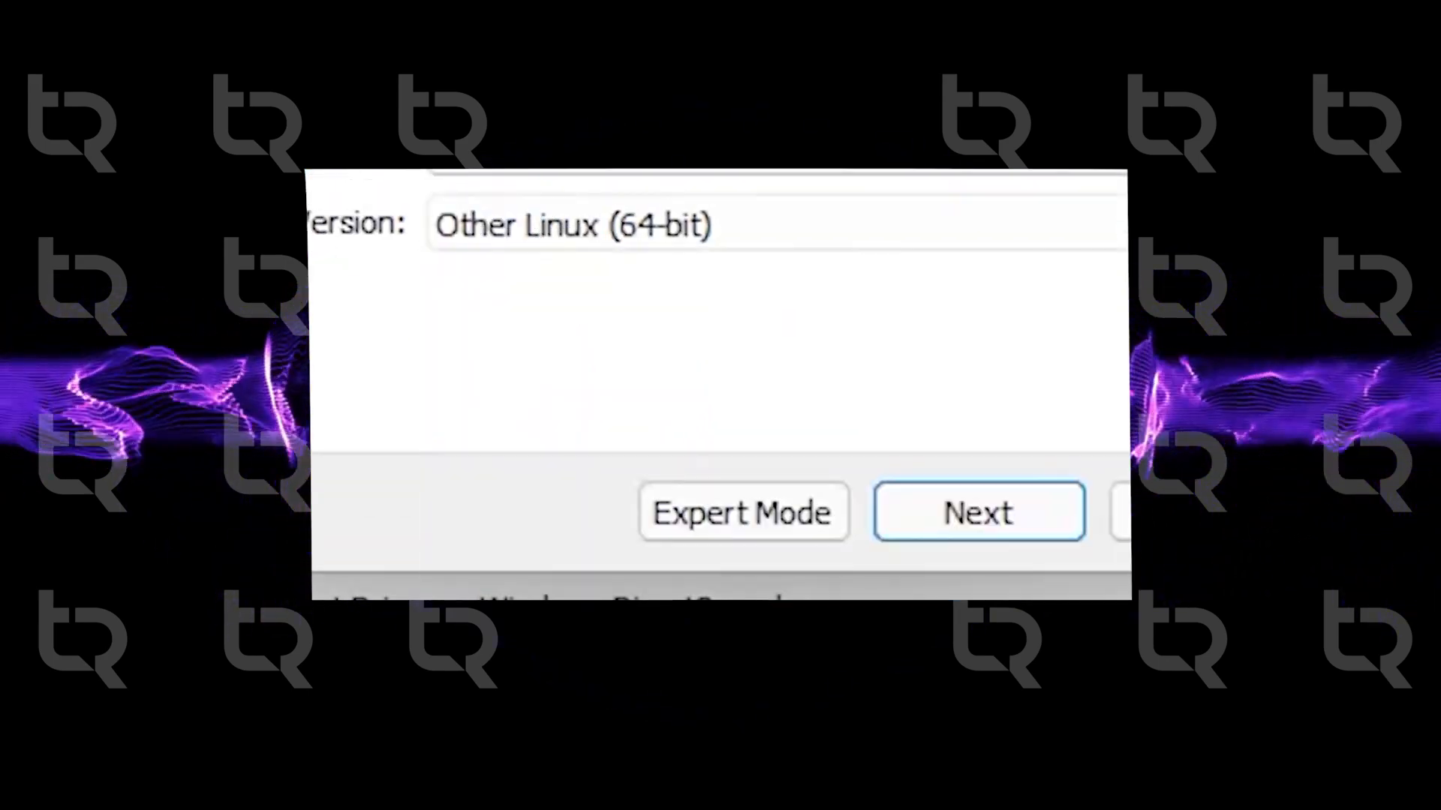
{"action": "left_click", "coordinate": [977, 512]}
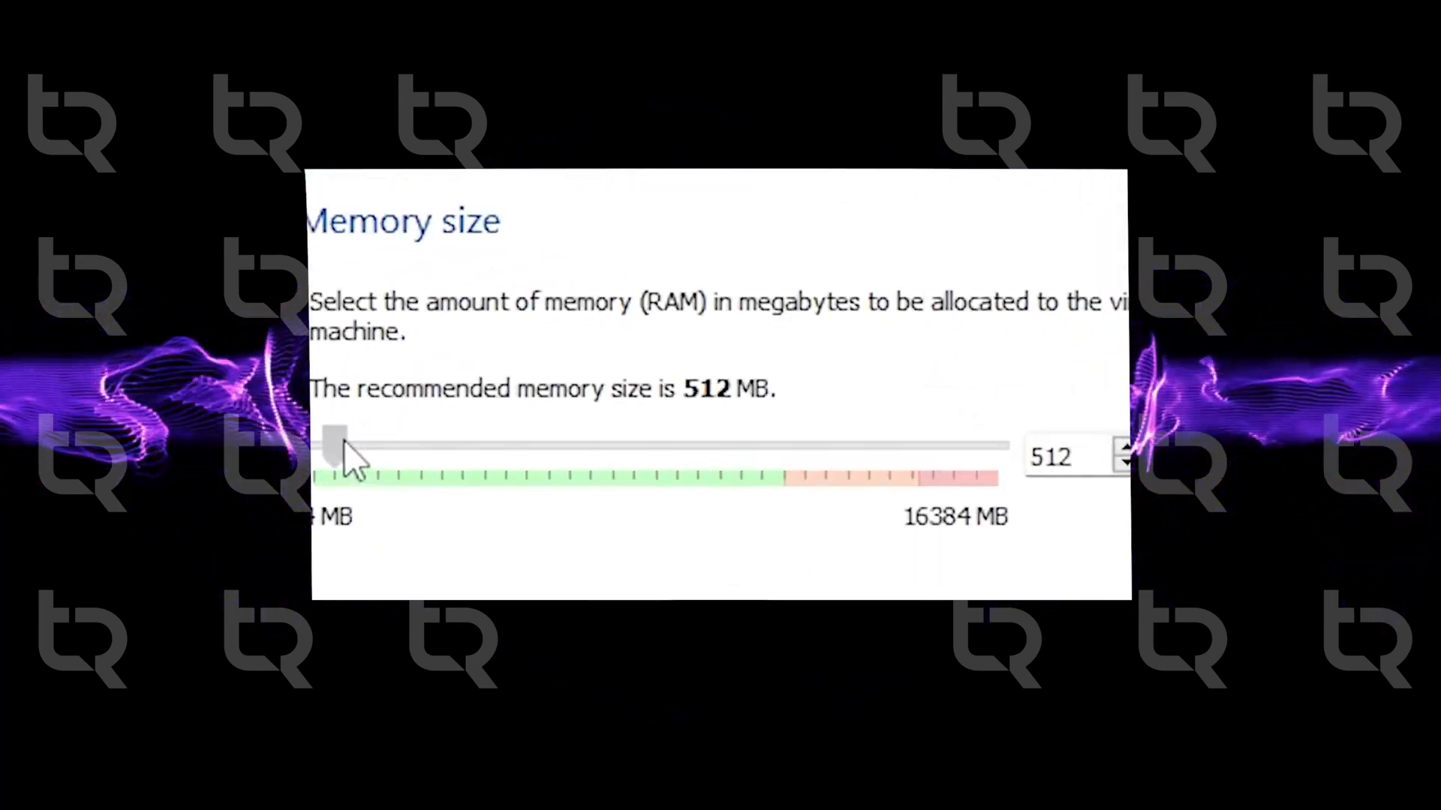
{"action": "left_click_drag", "start_coordinate": [335, 445], "coordinate": [482, 446]}
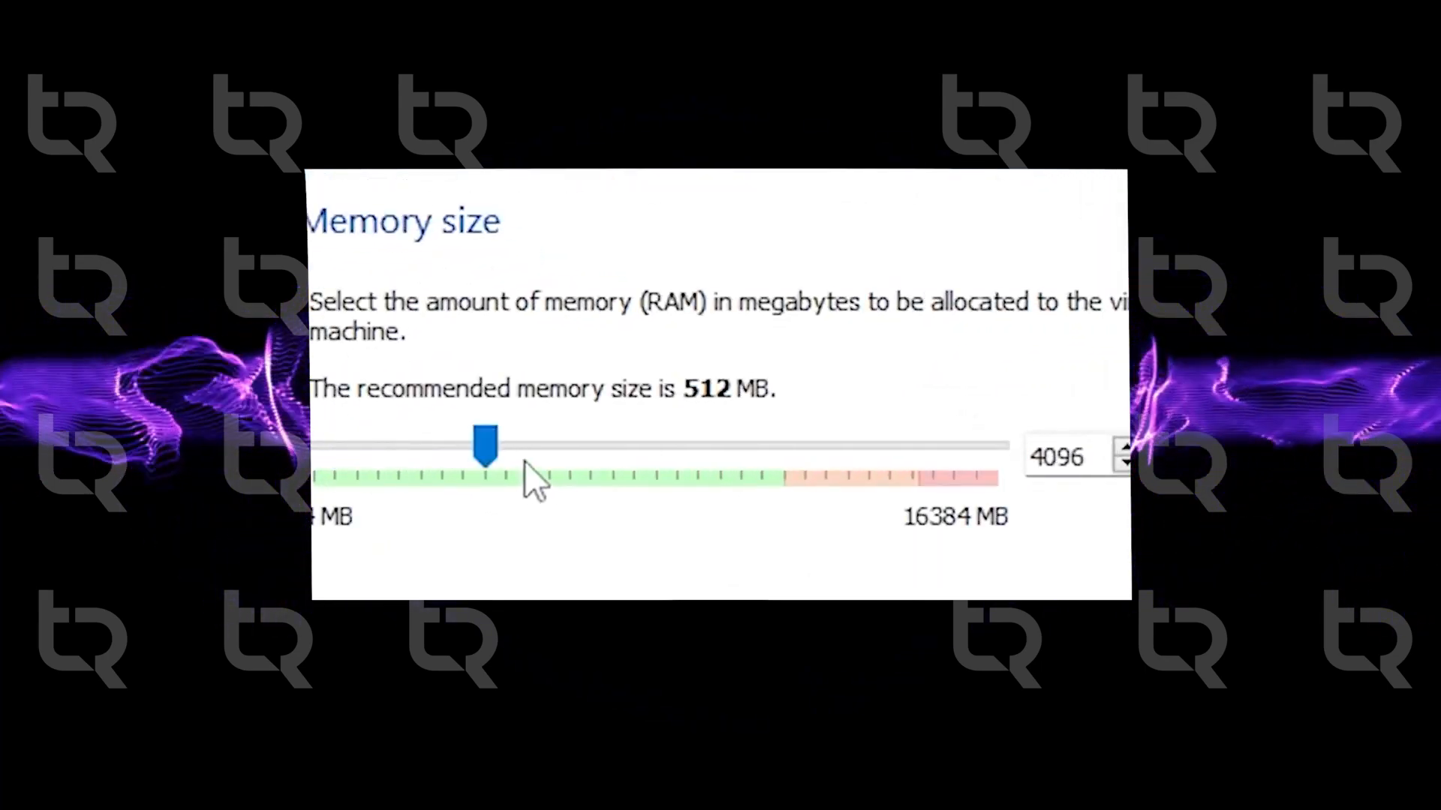
{"action": "mouse_move", "coordinate": [749, 593]}
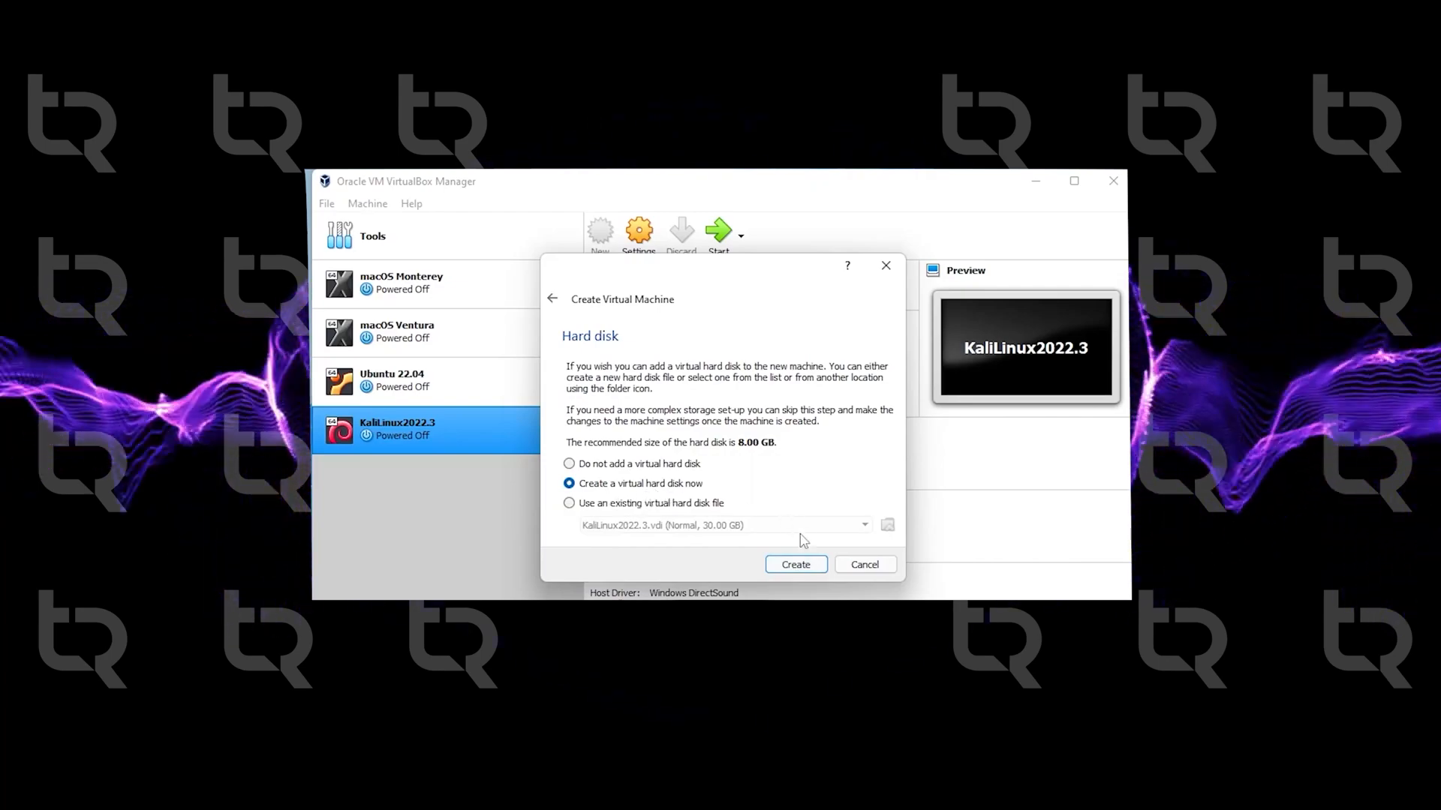
Add a new dynamically allocated 10.00 GB VDI disk and finish creating Android9
{"action": "left_click", "coordinate": [794, 564]}
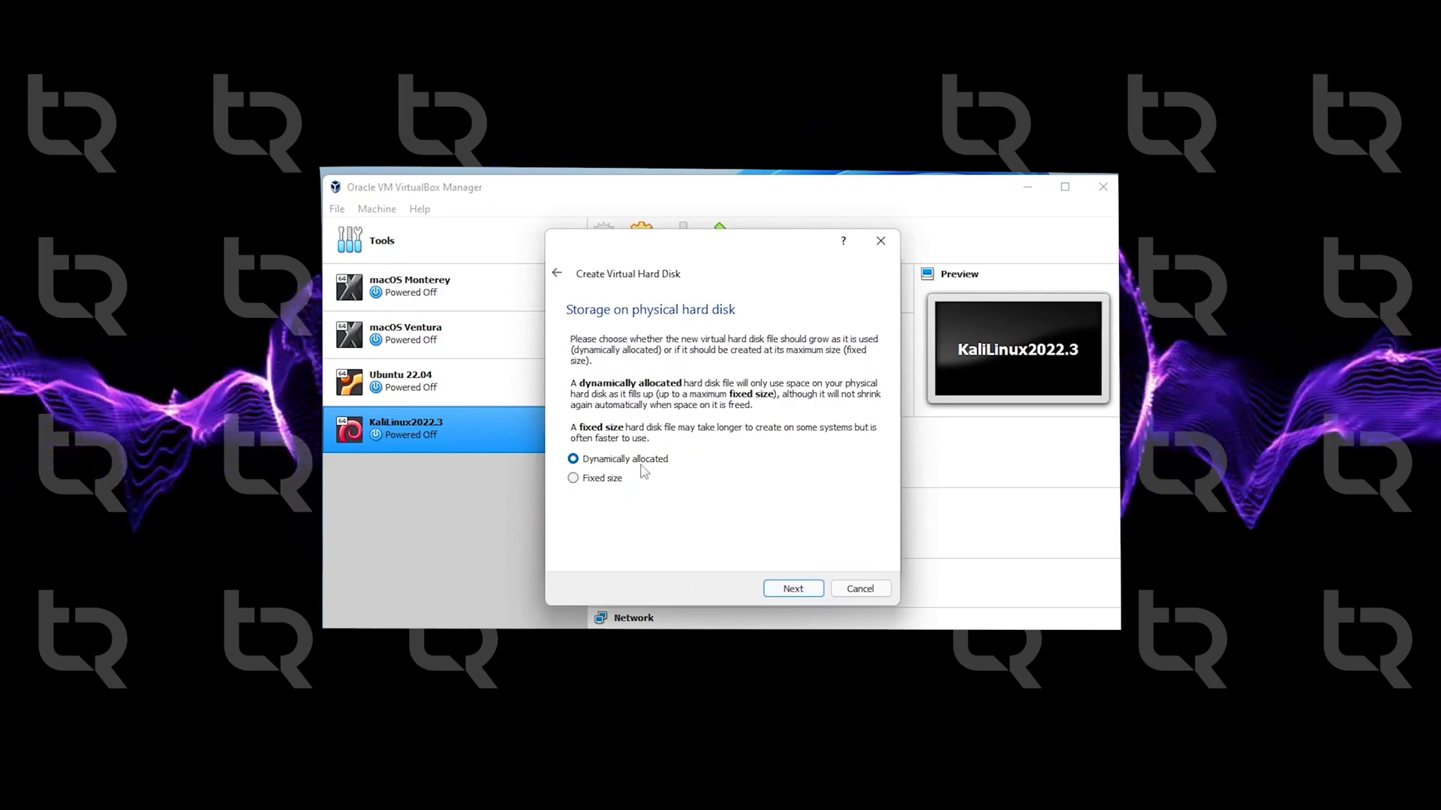
{"action": "left_click", "coordinate": [793, 588]}
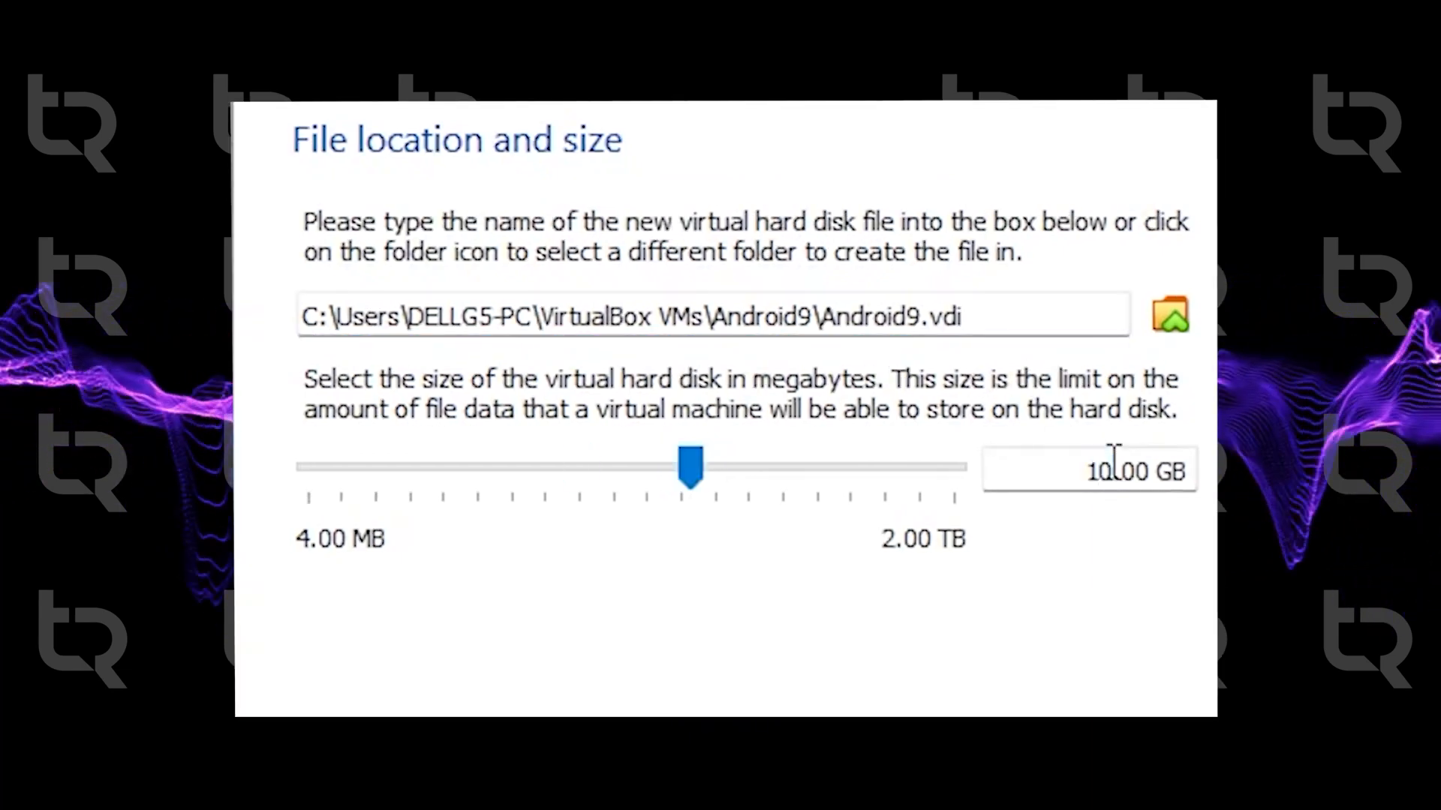
{"action": "left_click", "coordinate": [1090, 470]}
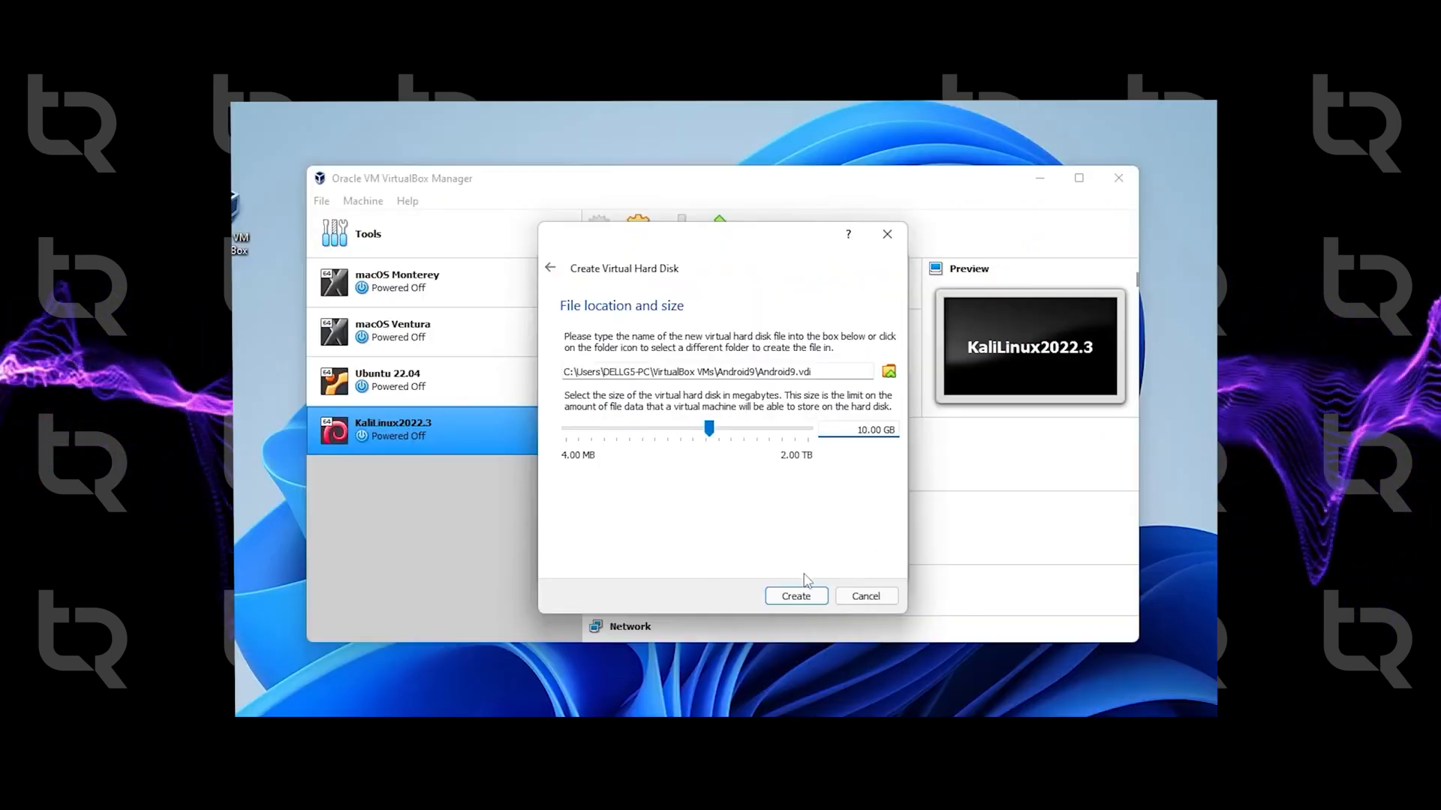
{"action": "left_click", "coordinate": [796, 596]}
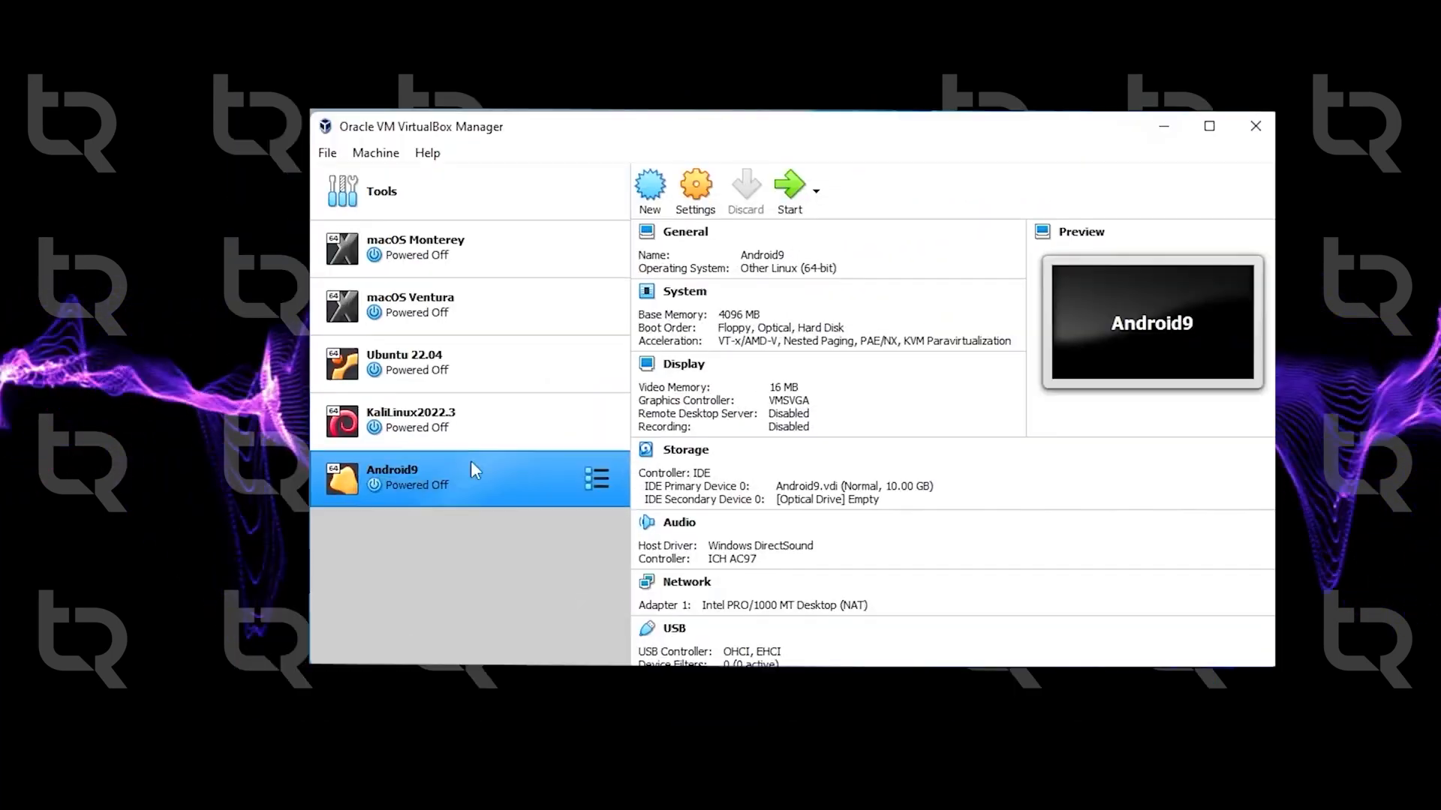
{"action": "mouse_move", "coordinate": [440, 504]}
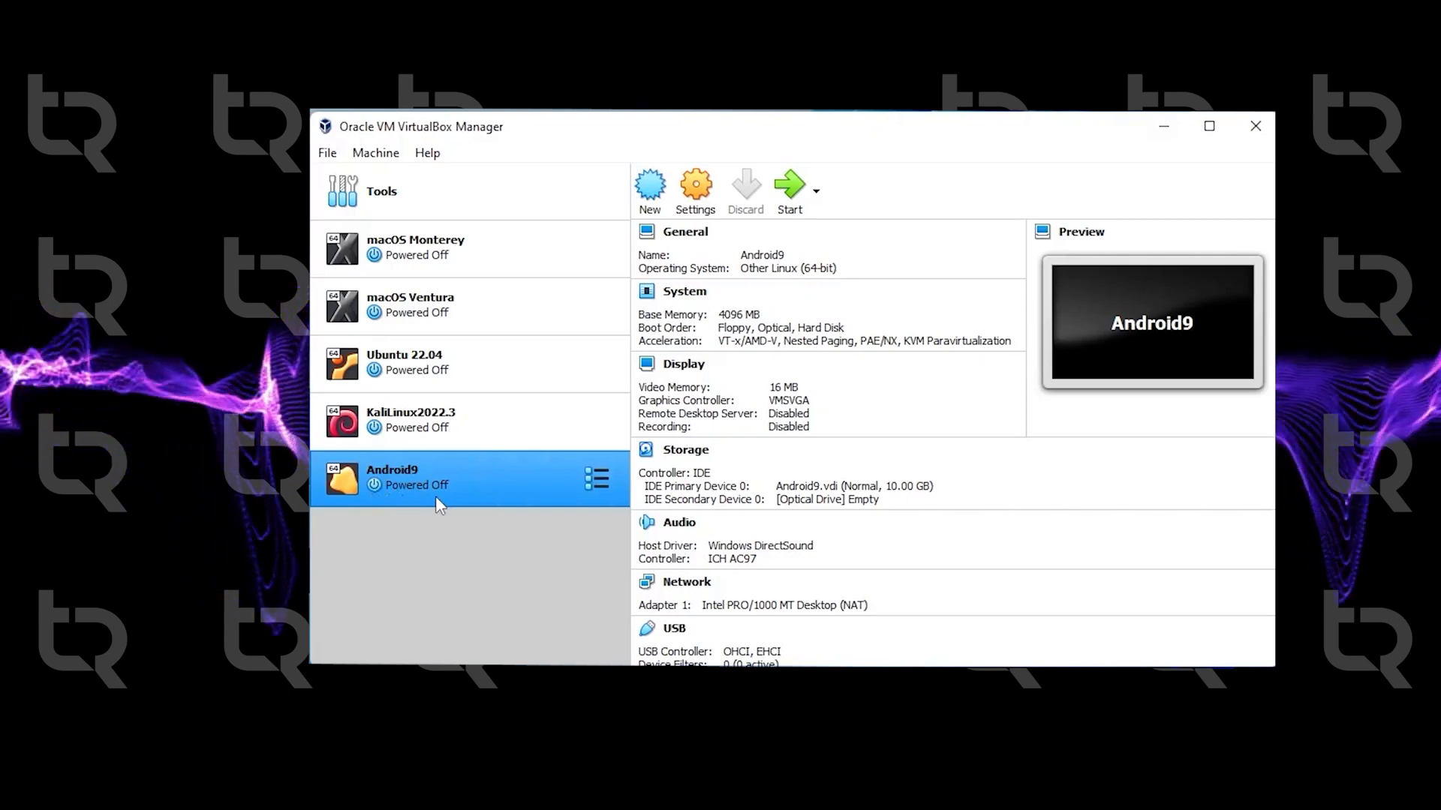
{"action": "mouse_move", "coordinate": [446, 501]}
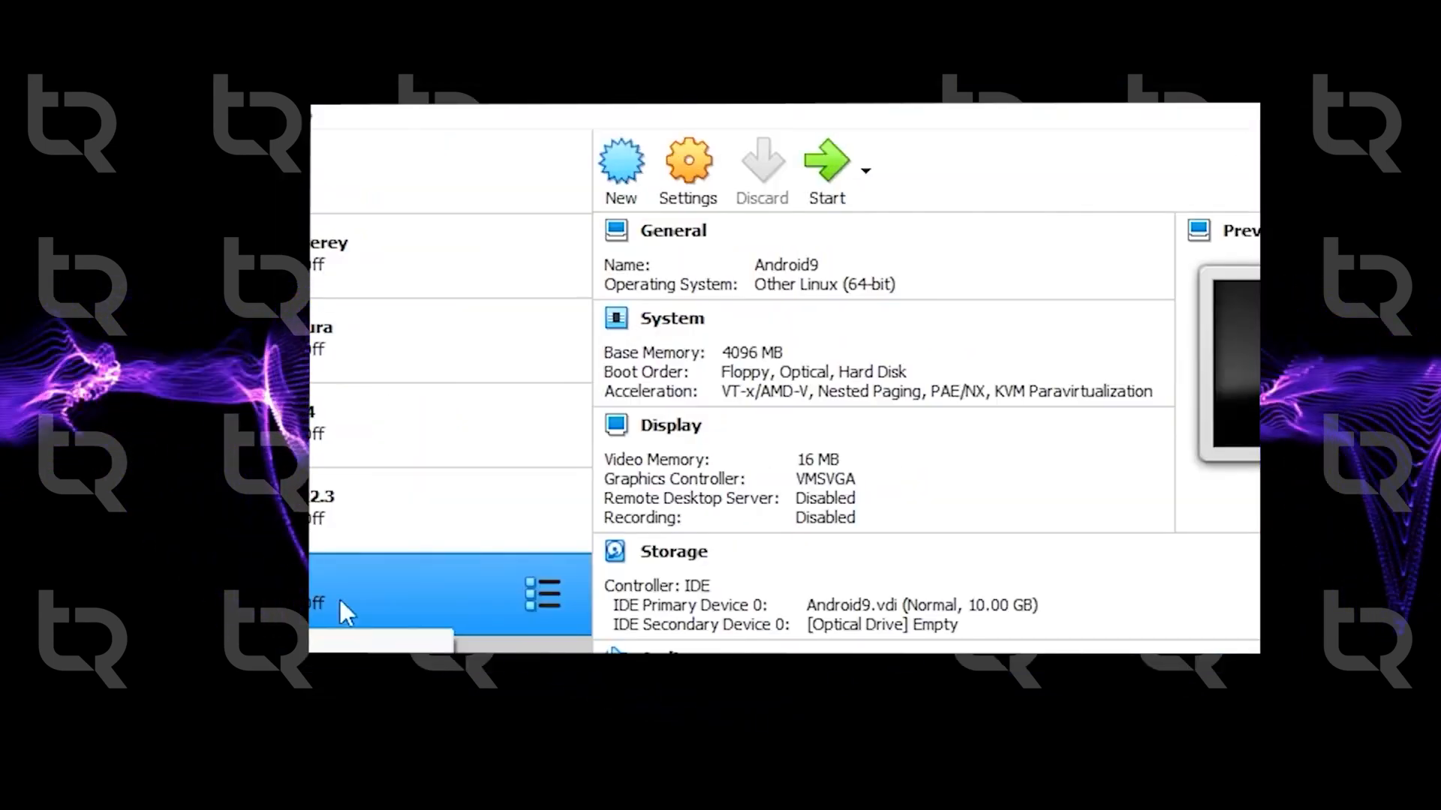
{"action": "mouse_move", "coordinate": [689, 161]}
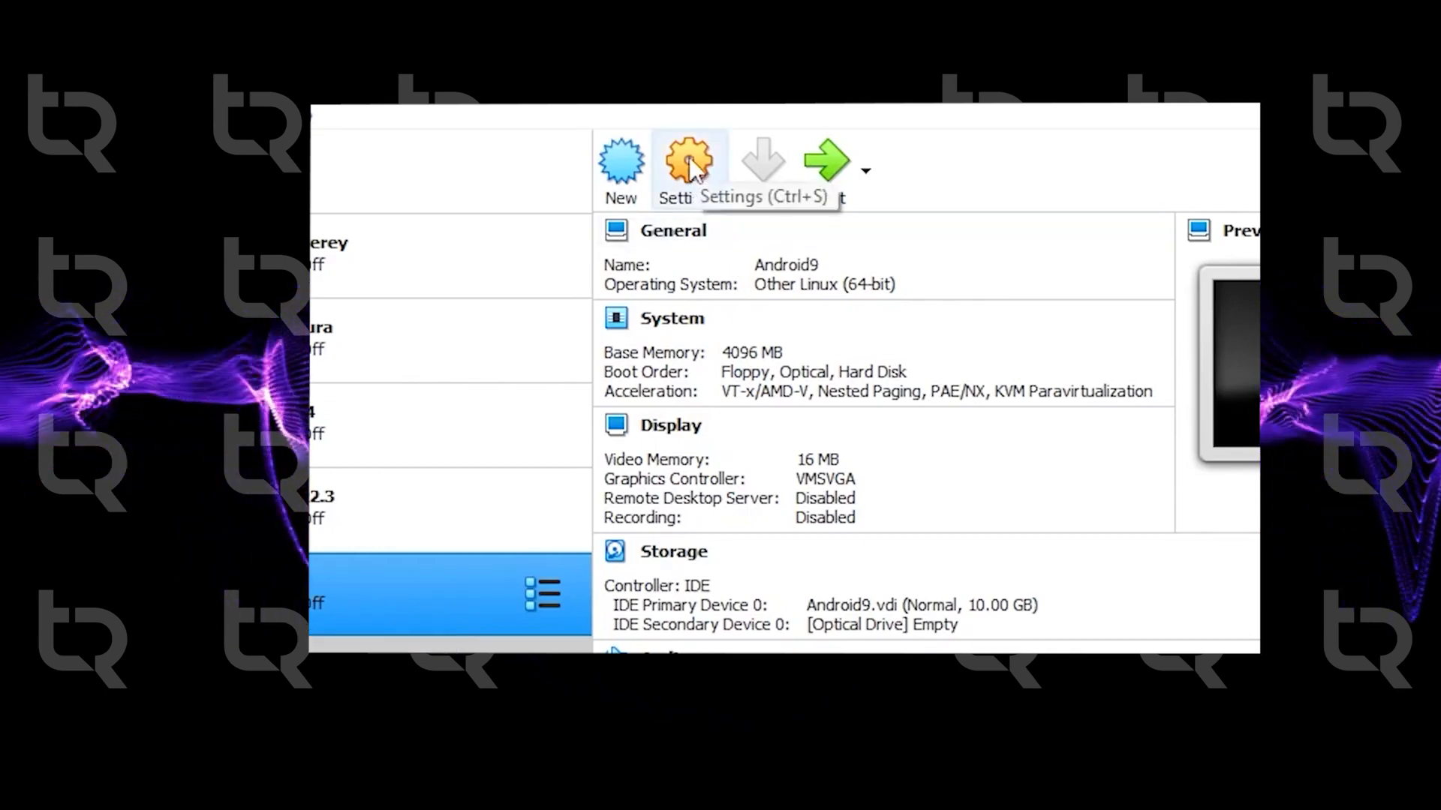
In Android9's System settings, raise the processor count and choose KVM paravirtualization
{"action": "left_click", "coordinate": [687, 157]}
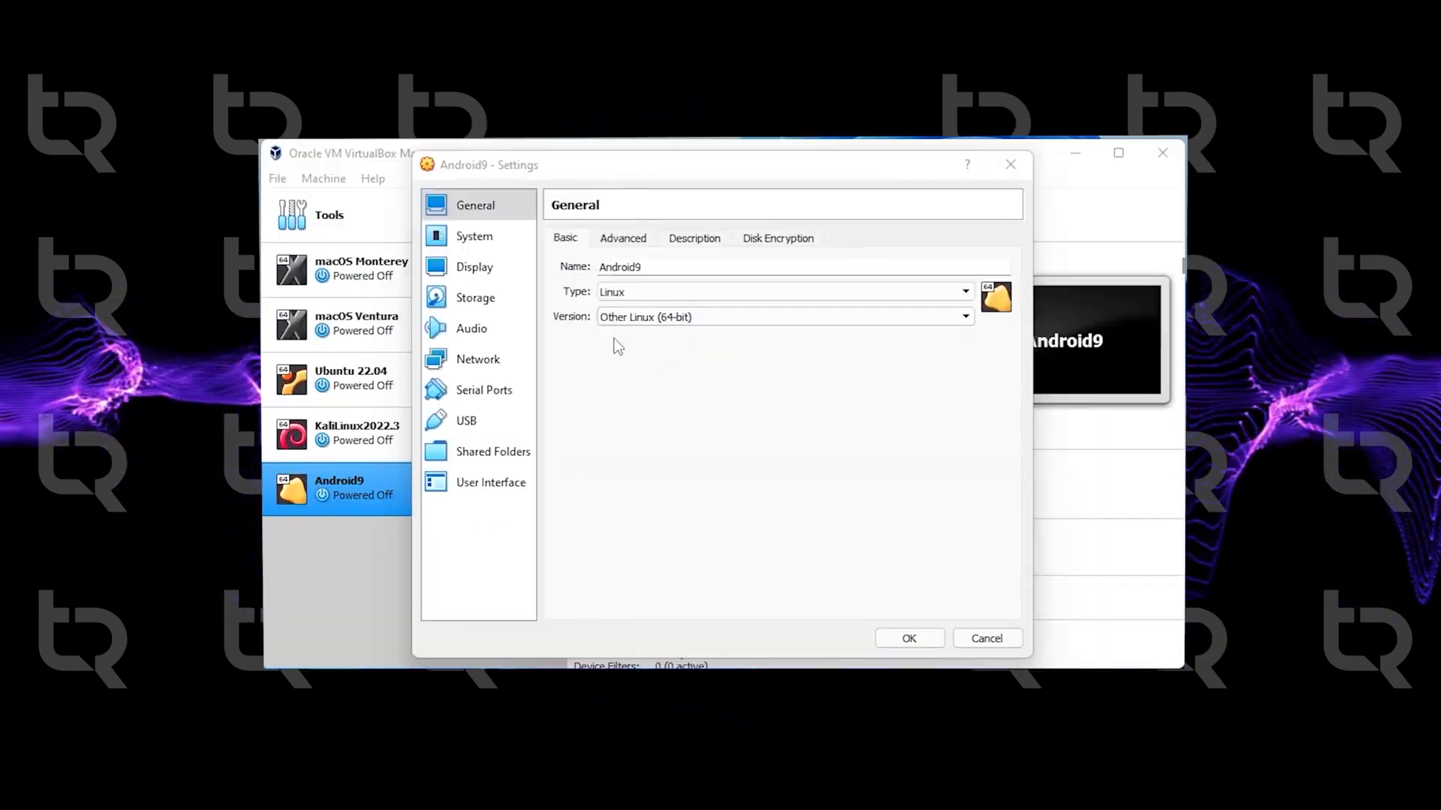
{"action": "left_click", "coordinate": [476, 235]}
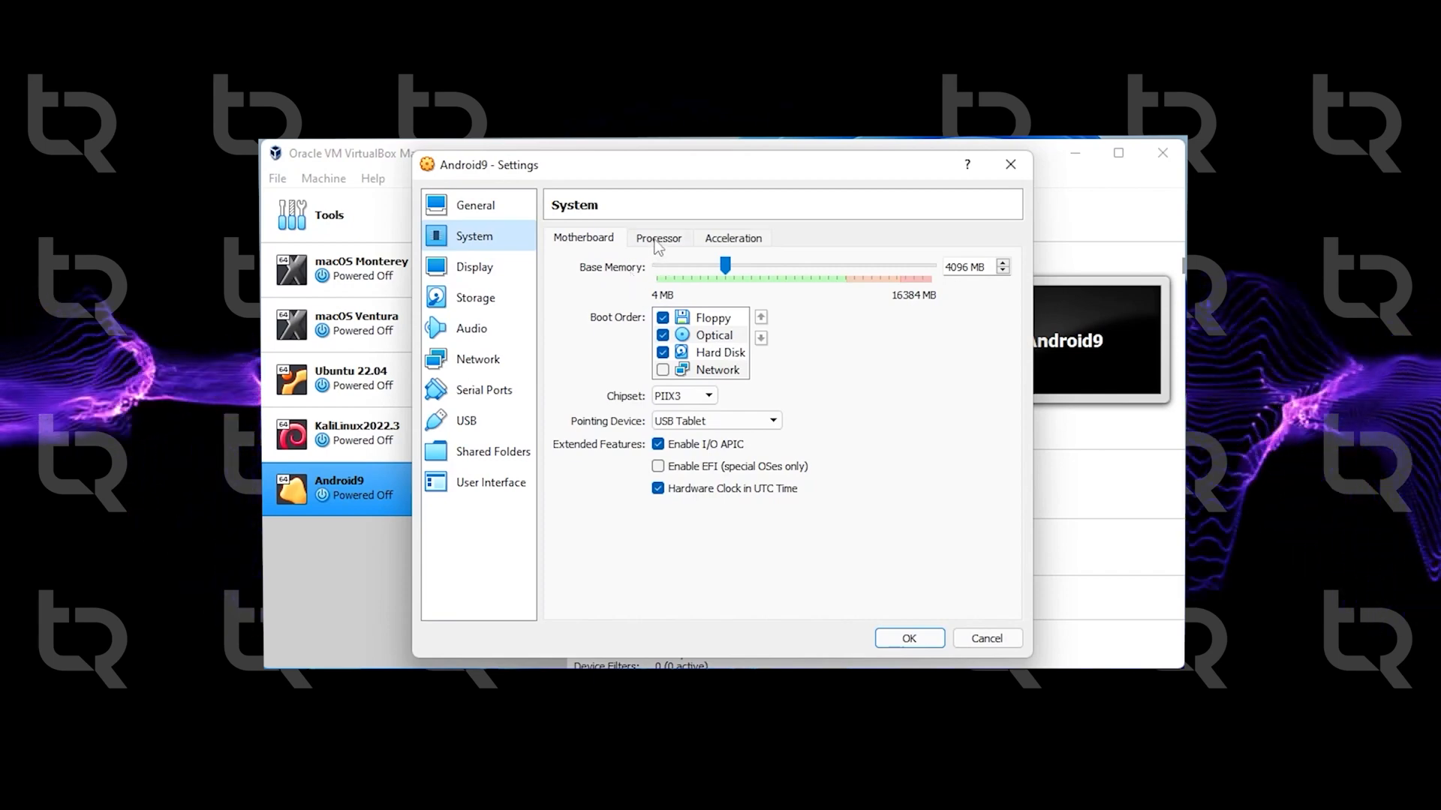
{"action": "left_click", "coordinate": [657, 238]}
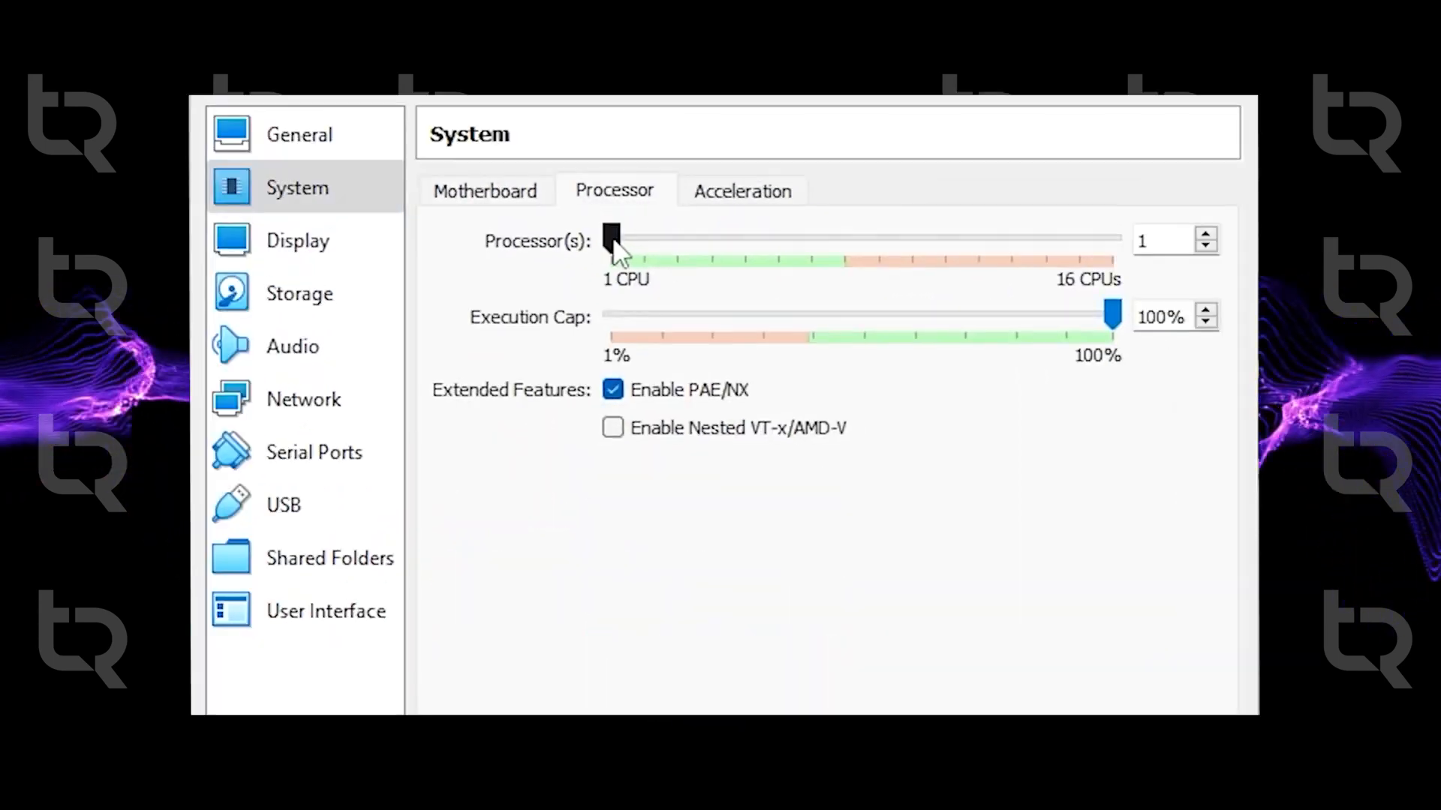
{"action": "left_click_drag", "start_coordinate": [611, 239], "coordinate": [644, 239]}
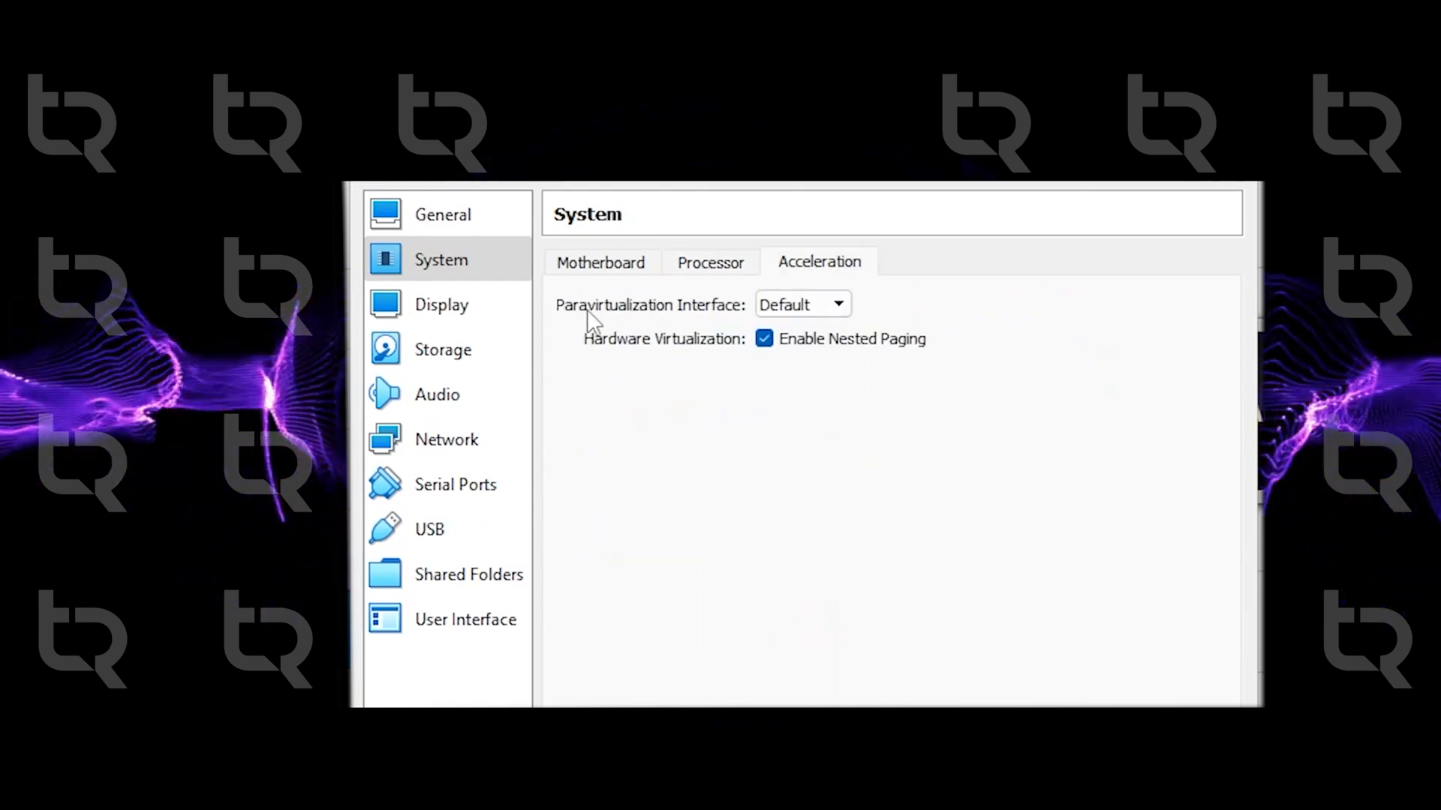
{"action": "left_click", "coordinate": [836, 305]}
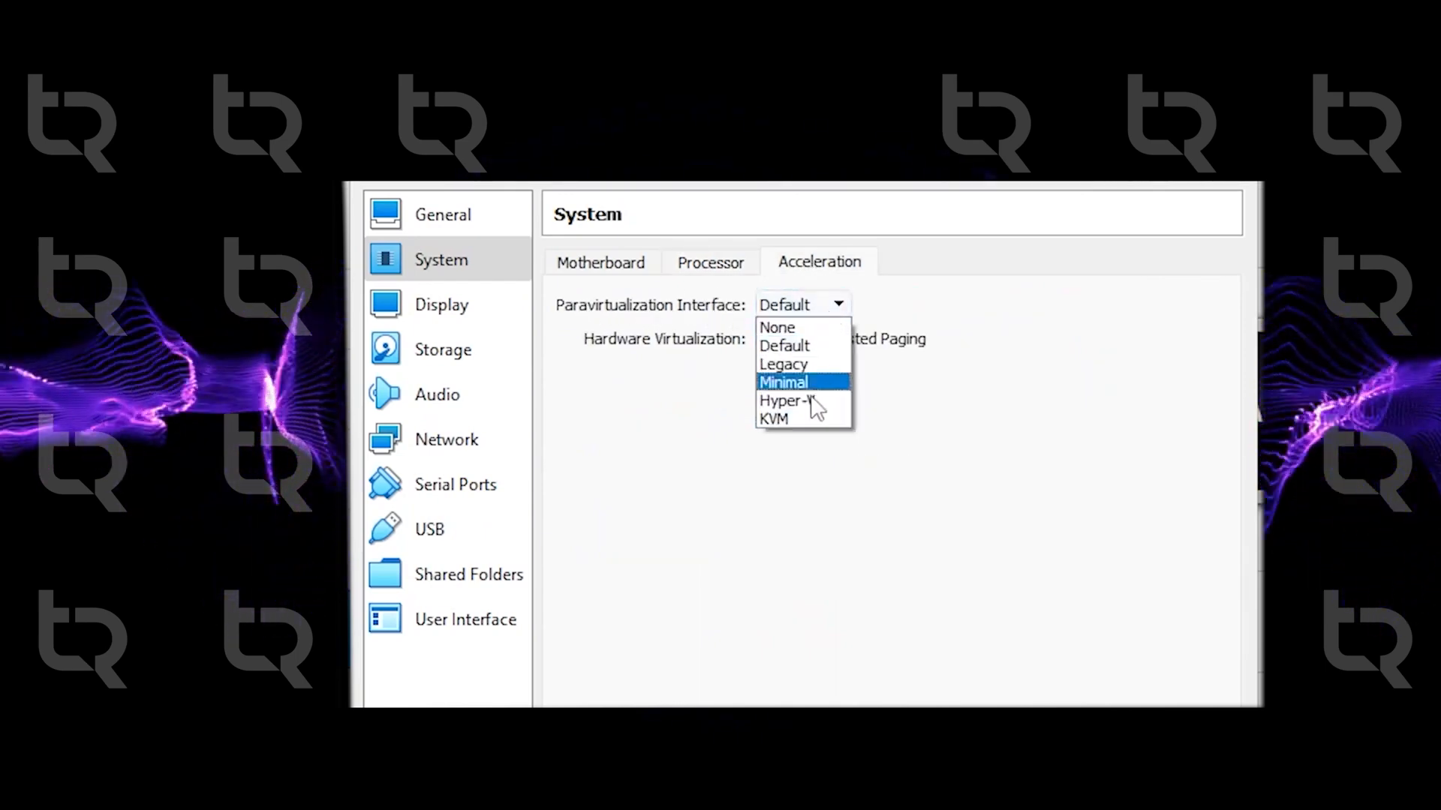
{"action": "left_click", "coordinate": [773, 418]}
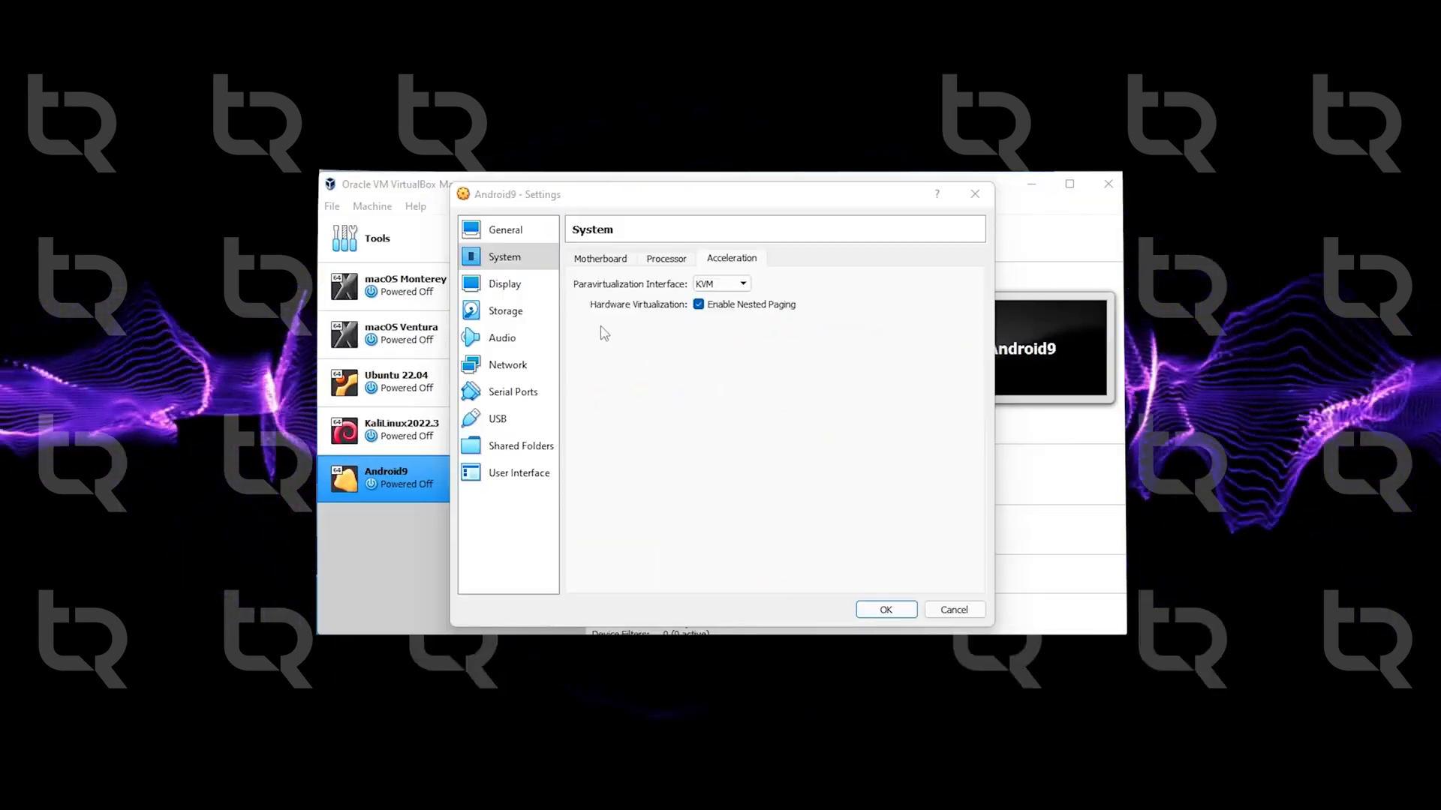
{"action": "left_click", "coordinate": [504, 283]}
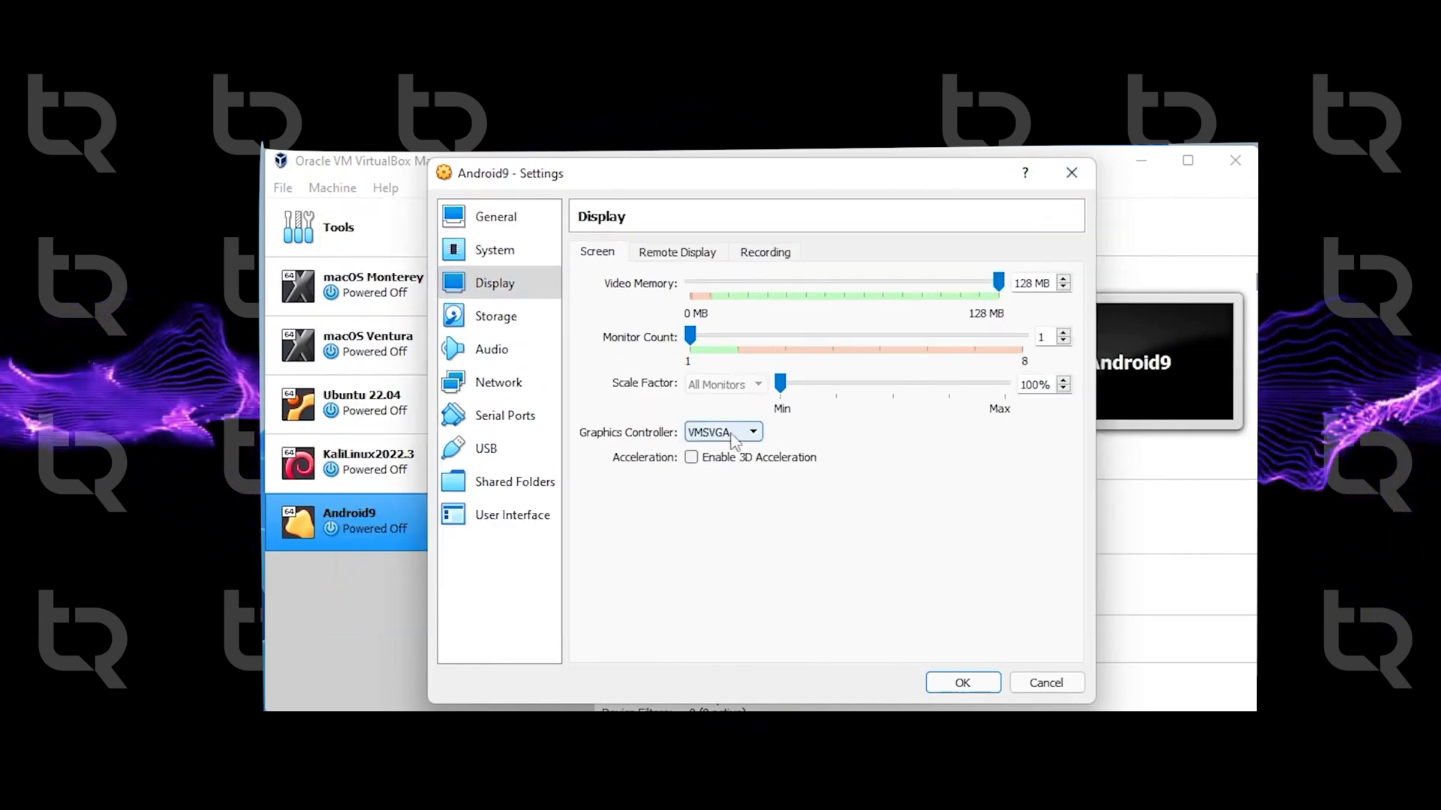
Set graphics to VBoxSVGA, attach android-x86_64-9.0-r2.iso to the optical drive, and save settings
{"action": "left_click", "coordinate": [752, 433]}
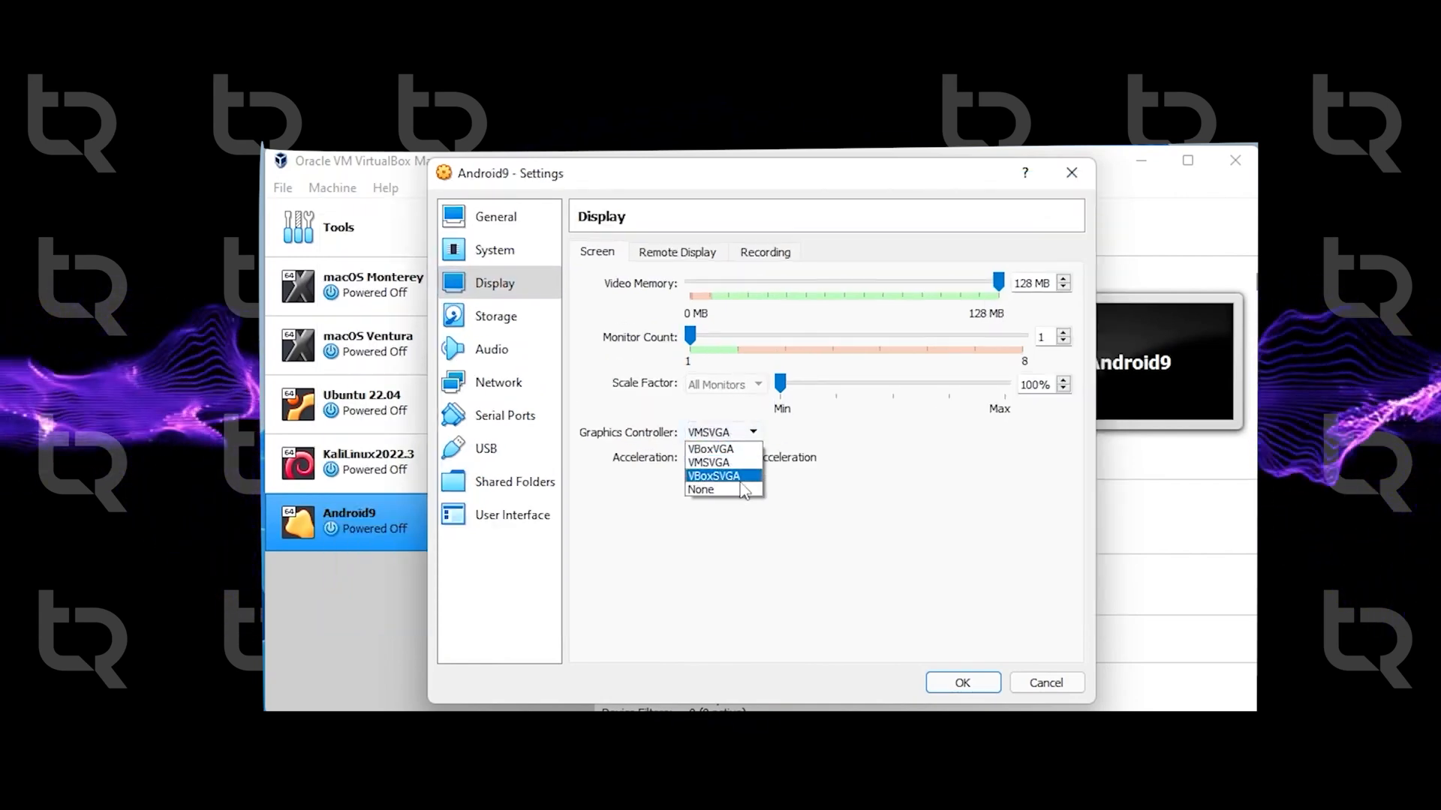
{"action": "left_click", "coordinate": [494, 317]}
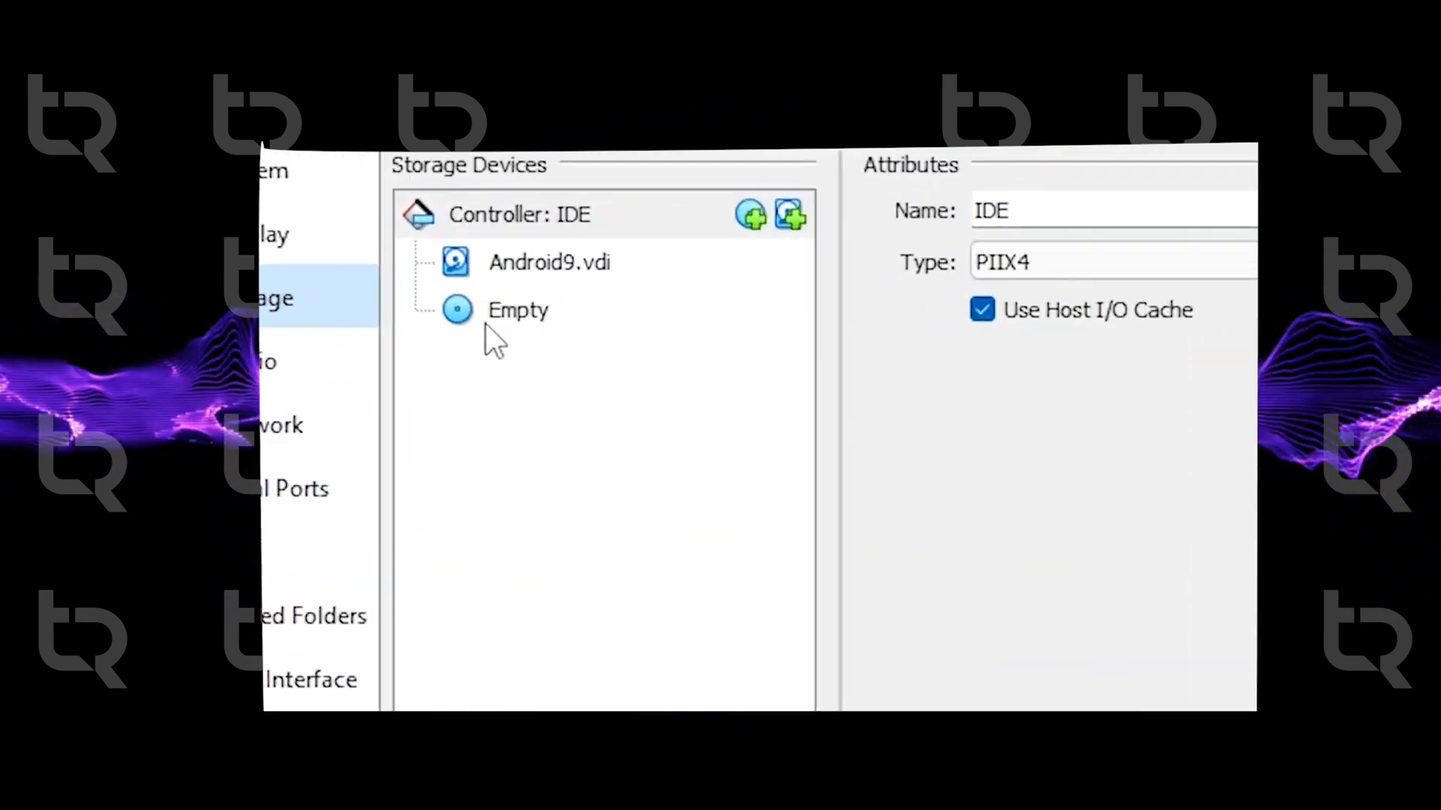
{"action": "left_click", "coordinate": [517, 309]}
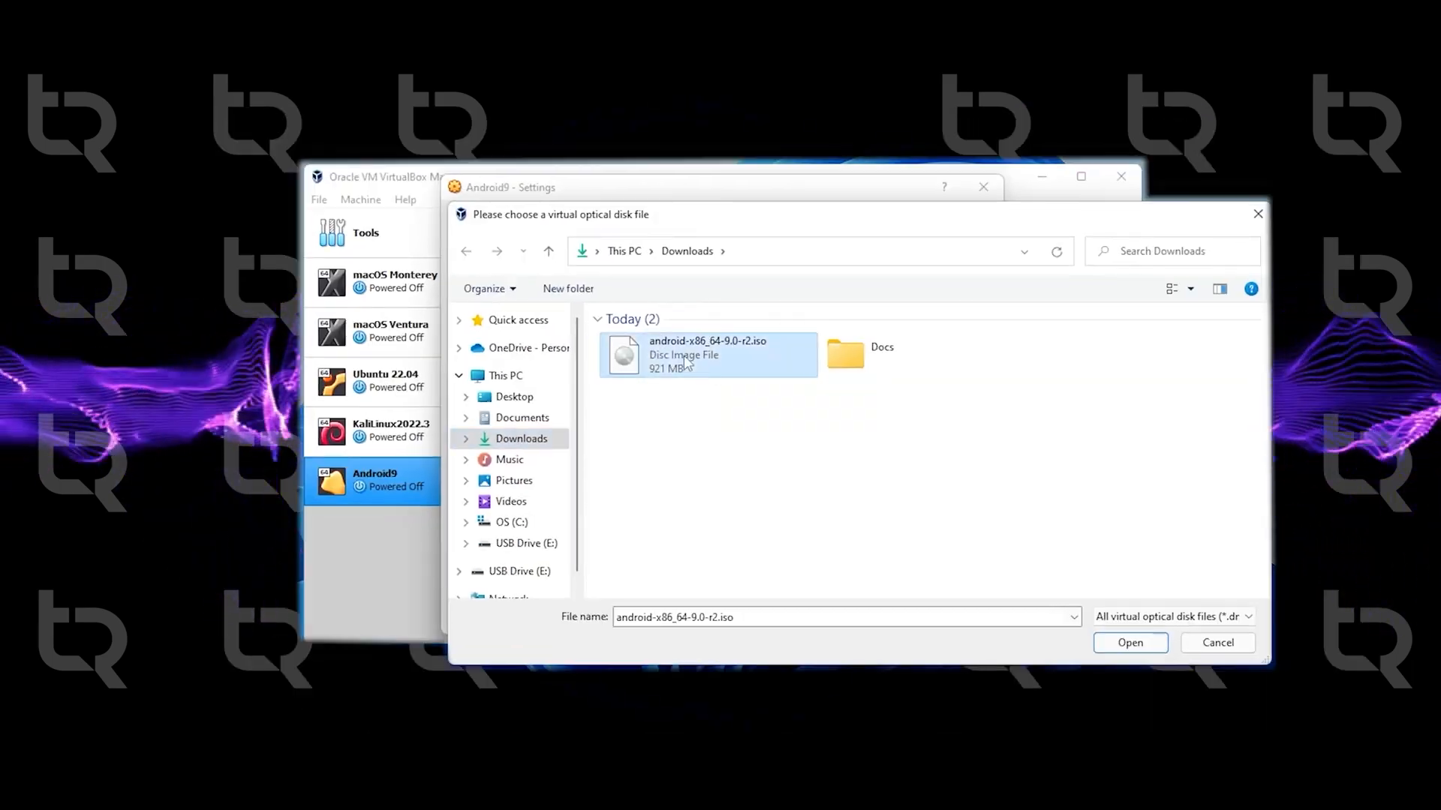
{"action": "left_click", "coordinate": [1129, 642]}
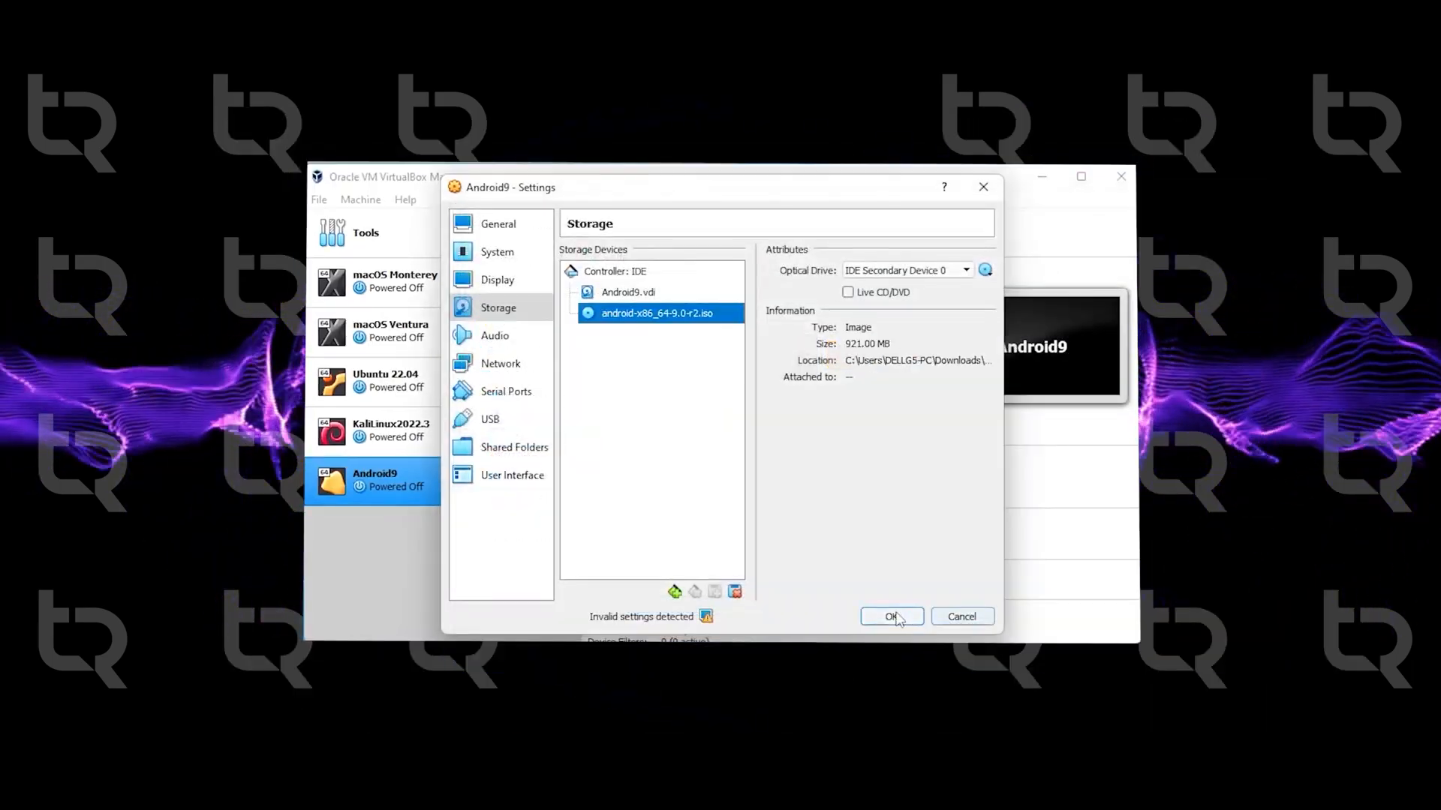
{"action": "left_click", "coordinate": [890, 617]}
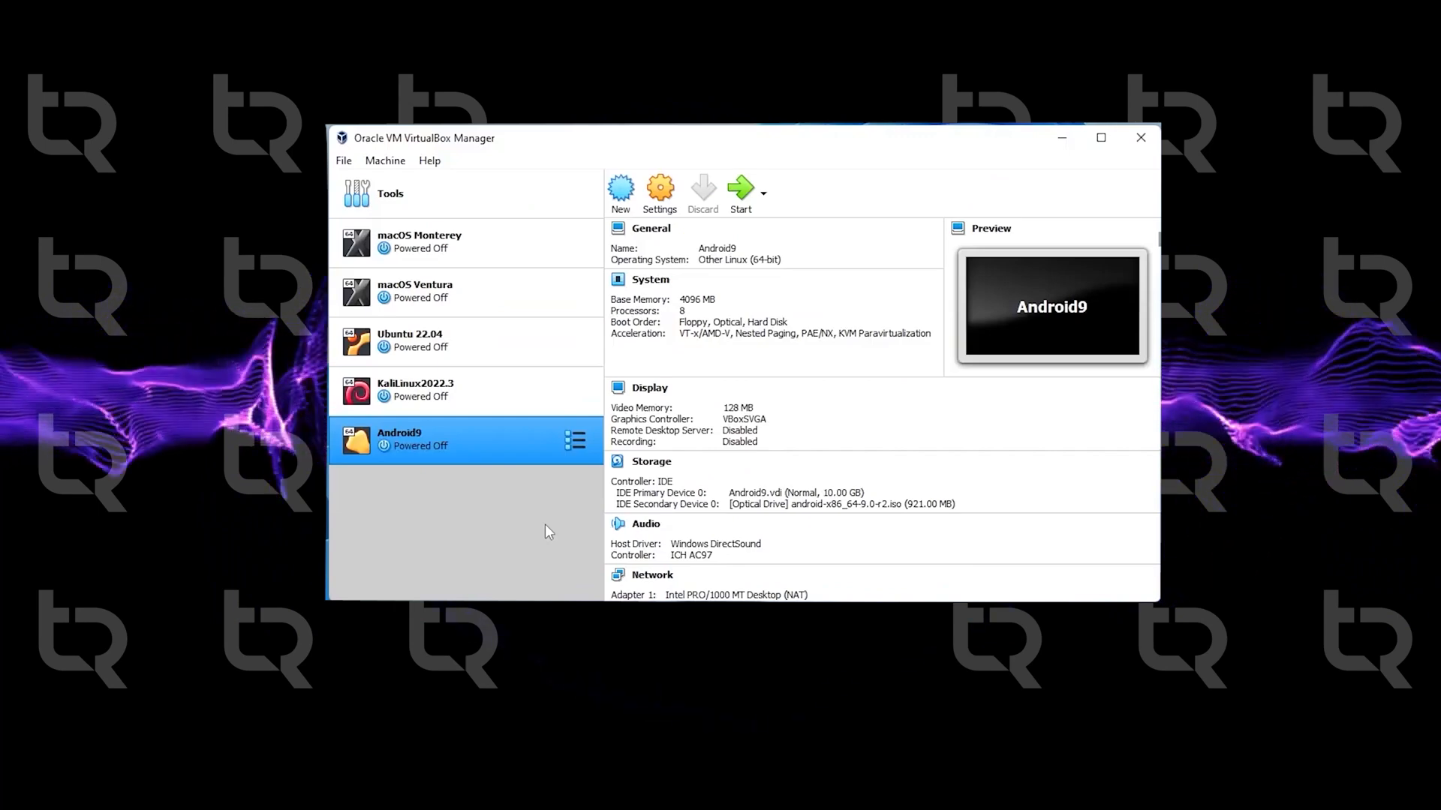
{"action": "mouse_move", "coordinate": [528, 508]}
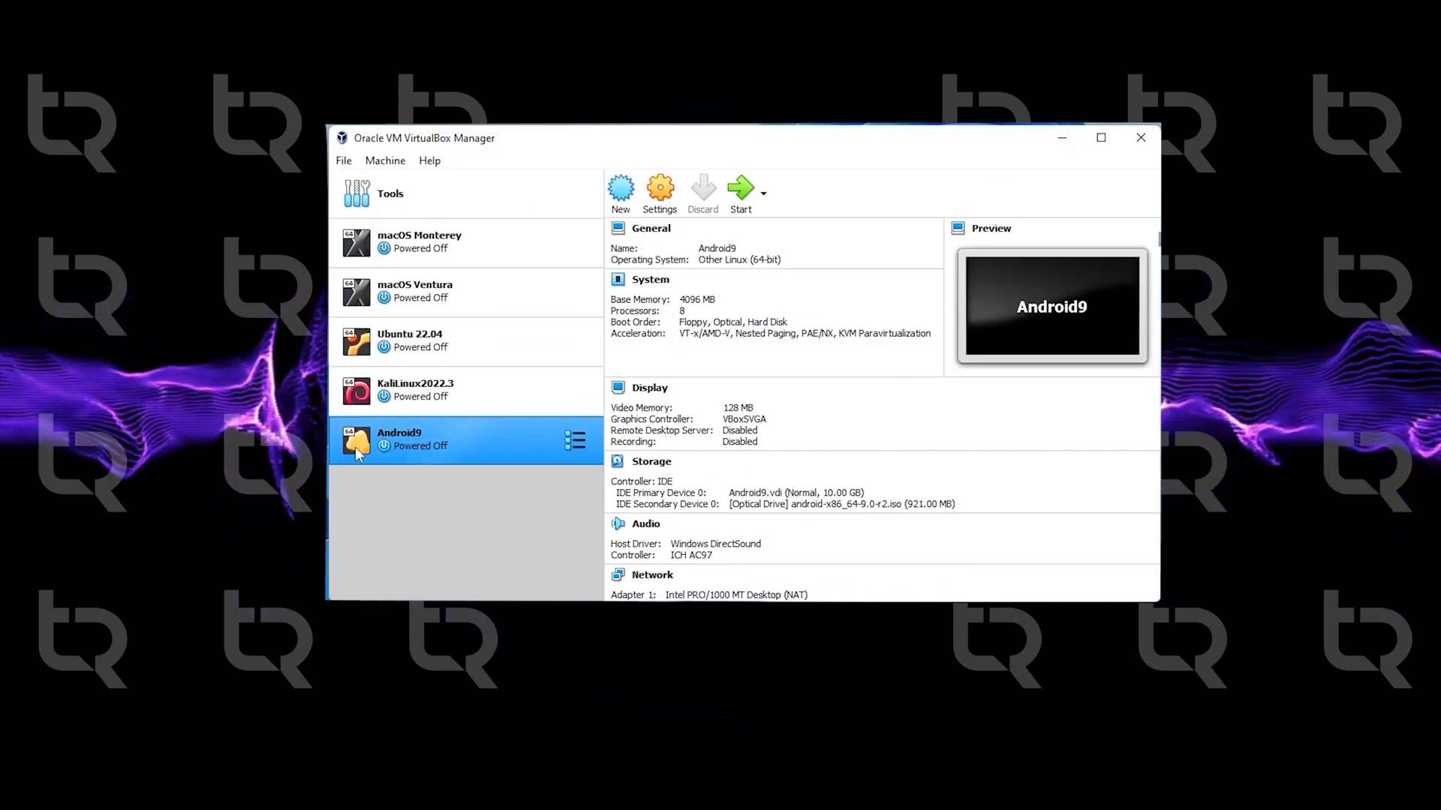
{"action": "mouse_move", "coordinate": [496, 551]}
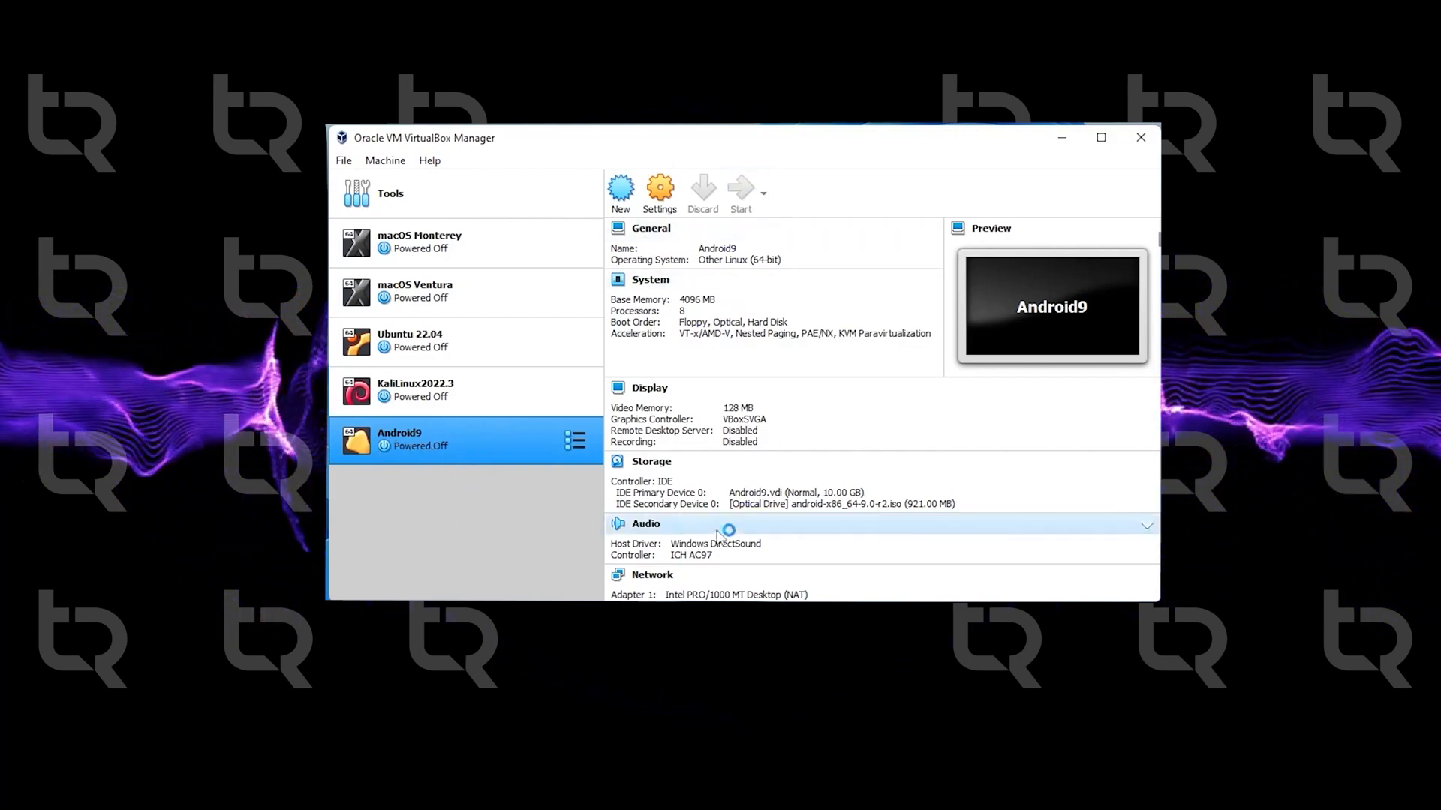
Start the Android9 machine so it boots to the Android-x86 boot menu
{"action": "left_click", "coordinate": [739, 193]}
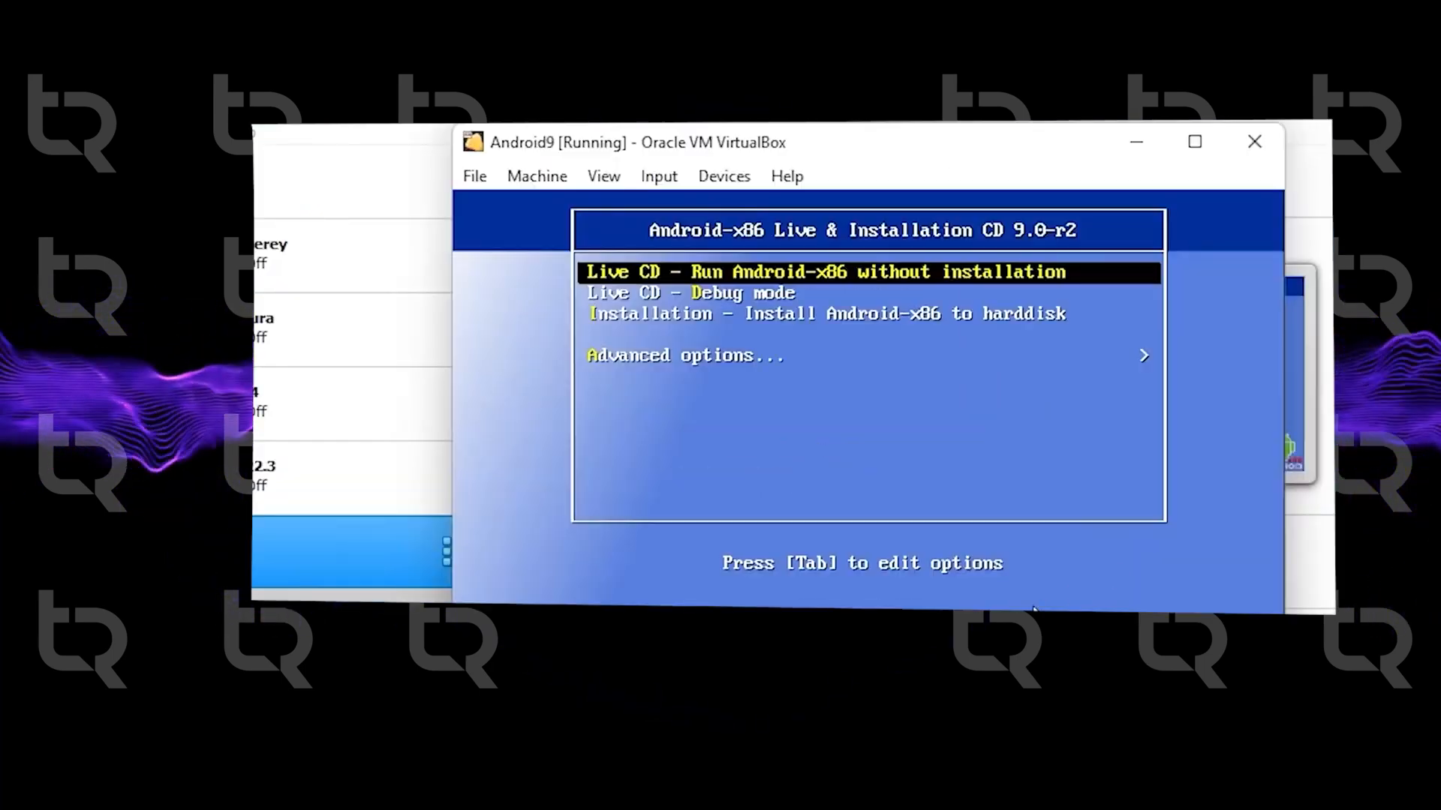
Run Auto_Installation from Advanced options, confirm erasing the disk, then run Android-x86
{"action": "key", "text": "Down"}
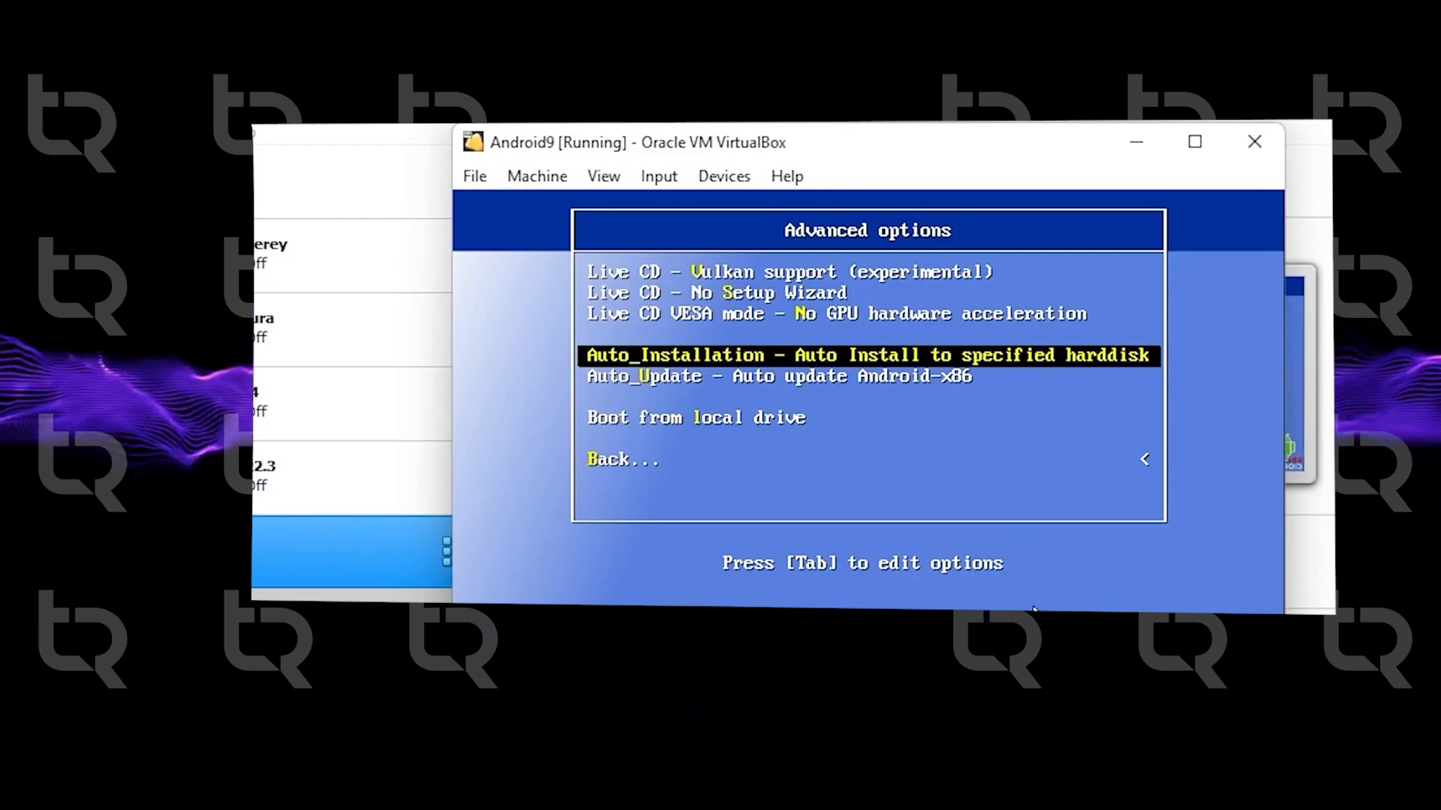
{"action": "key", "text": "Return"}
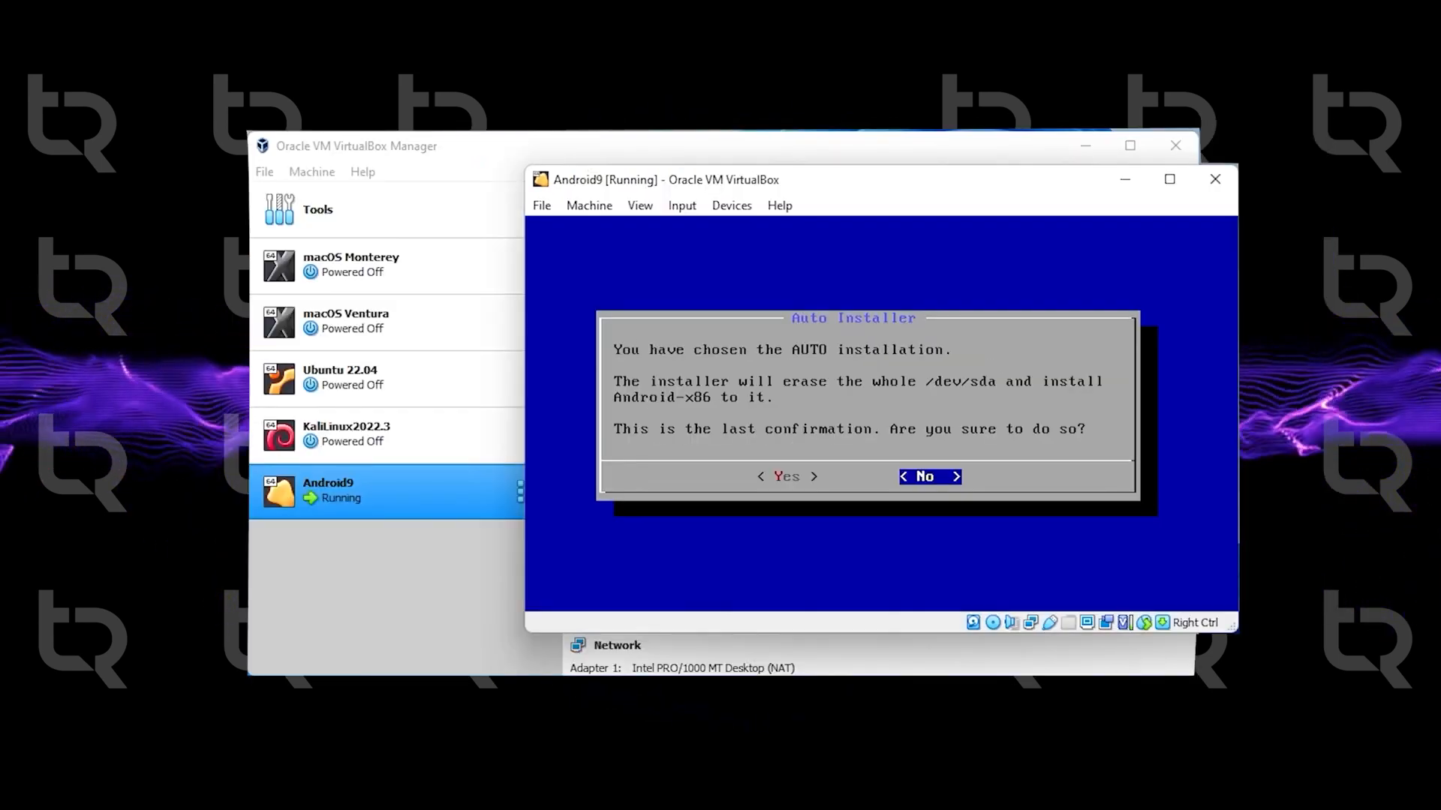
{"action": "key", "text": "Left"}
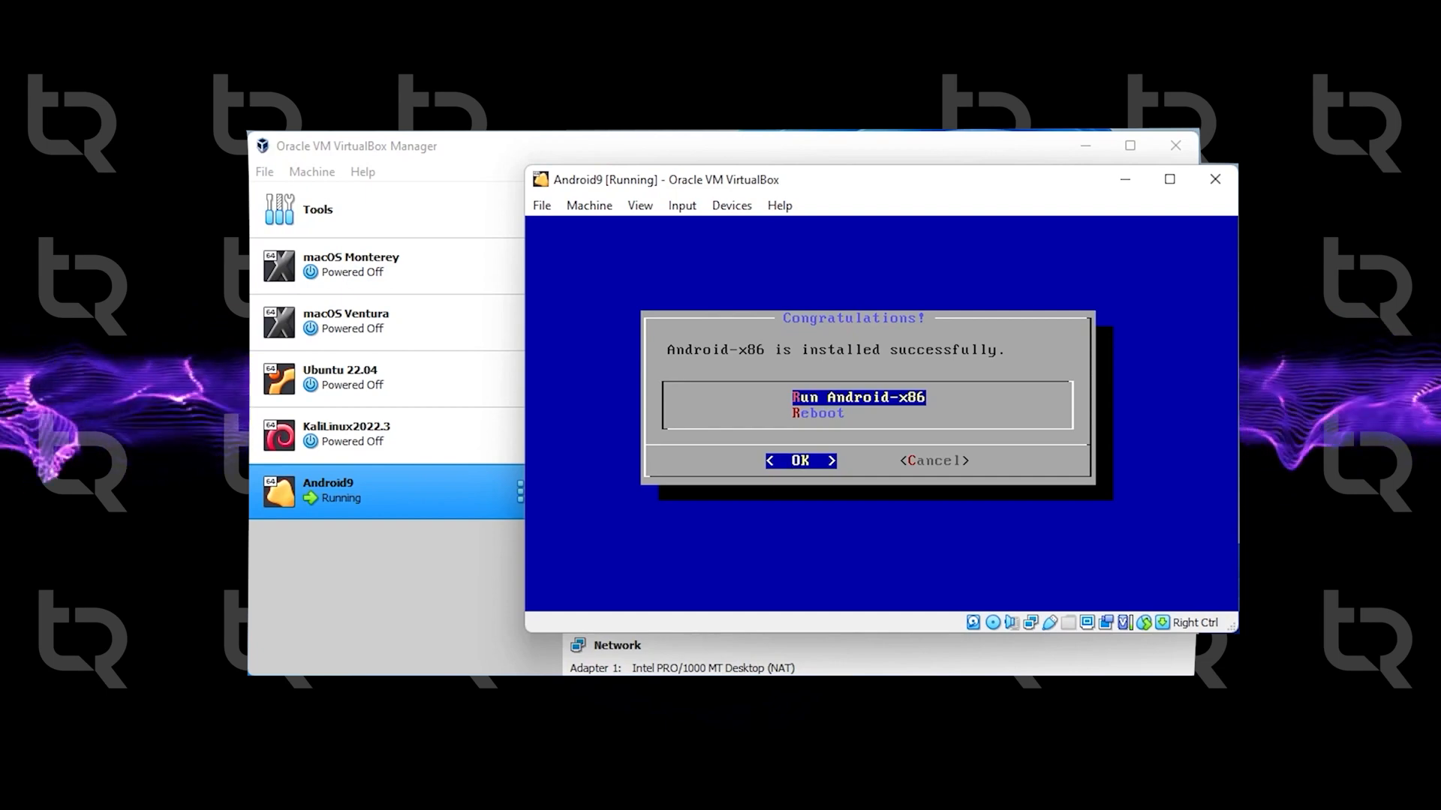
{"action": "left_click", "coordinate": [798, 460]}
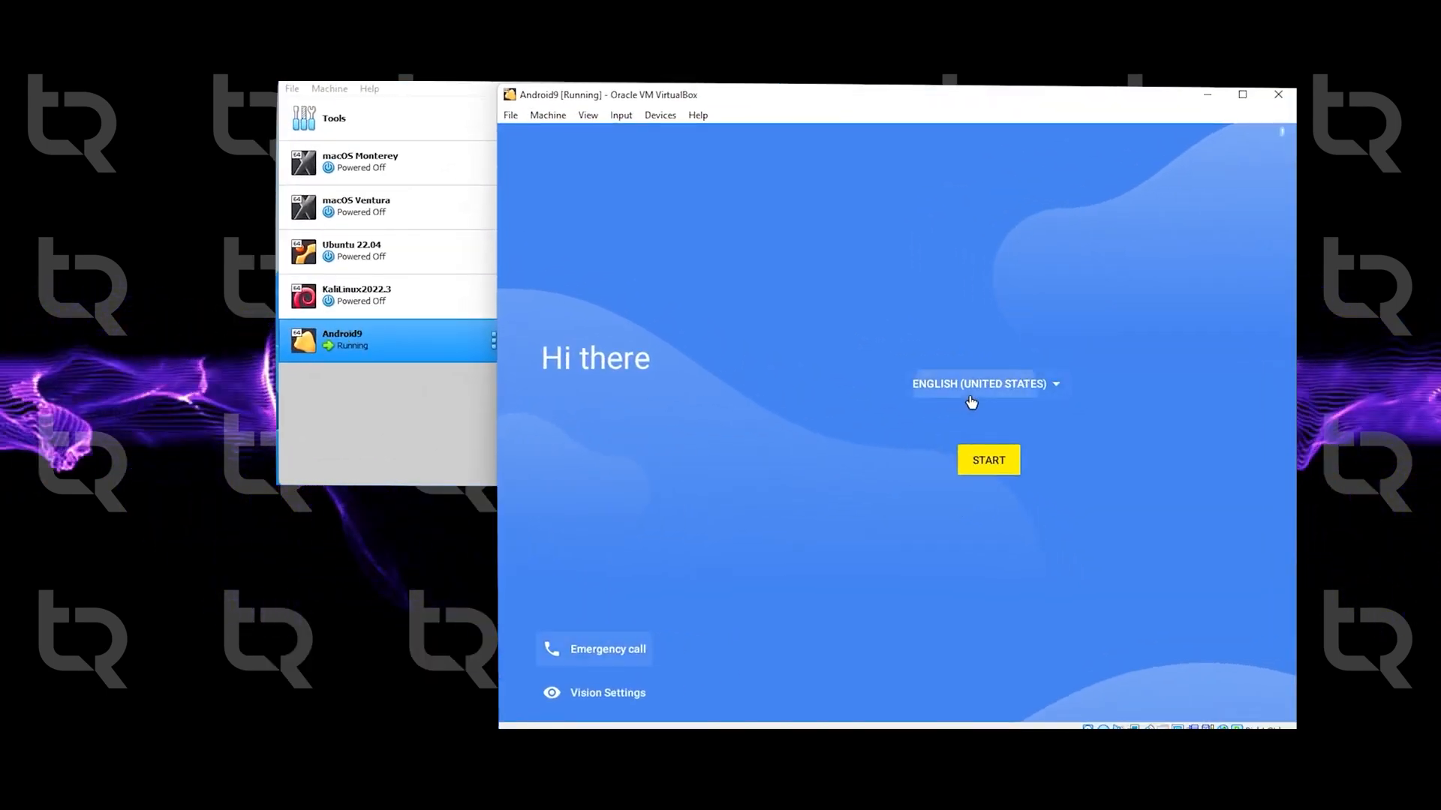
Keep English (United States), skip Wi-Fi, and accept date & time in Android setup
{"action": "left_click", "coordinate": [984, 384]}
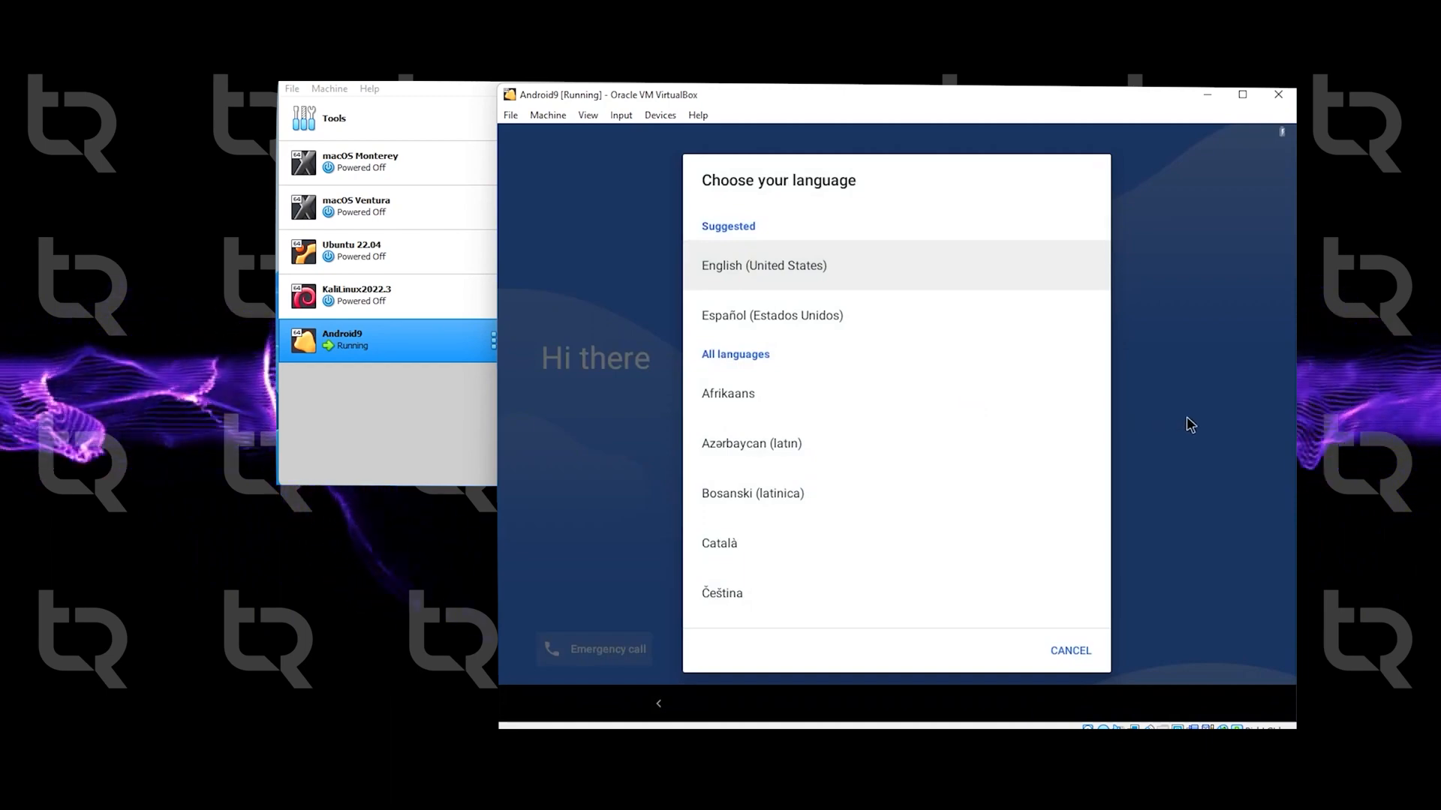
{"action": "left_click", "coordinate": [763, 265]}
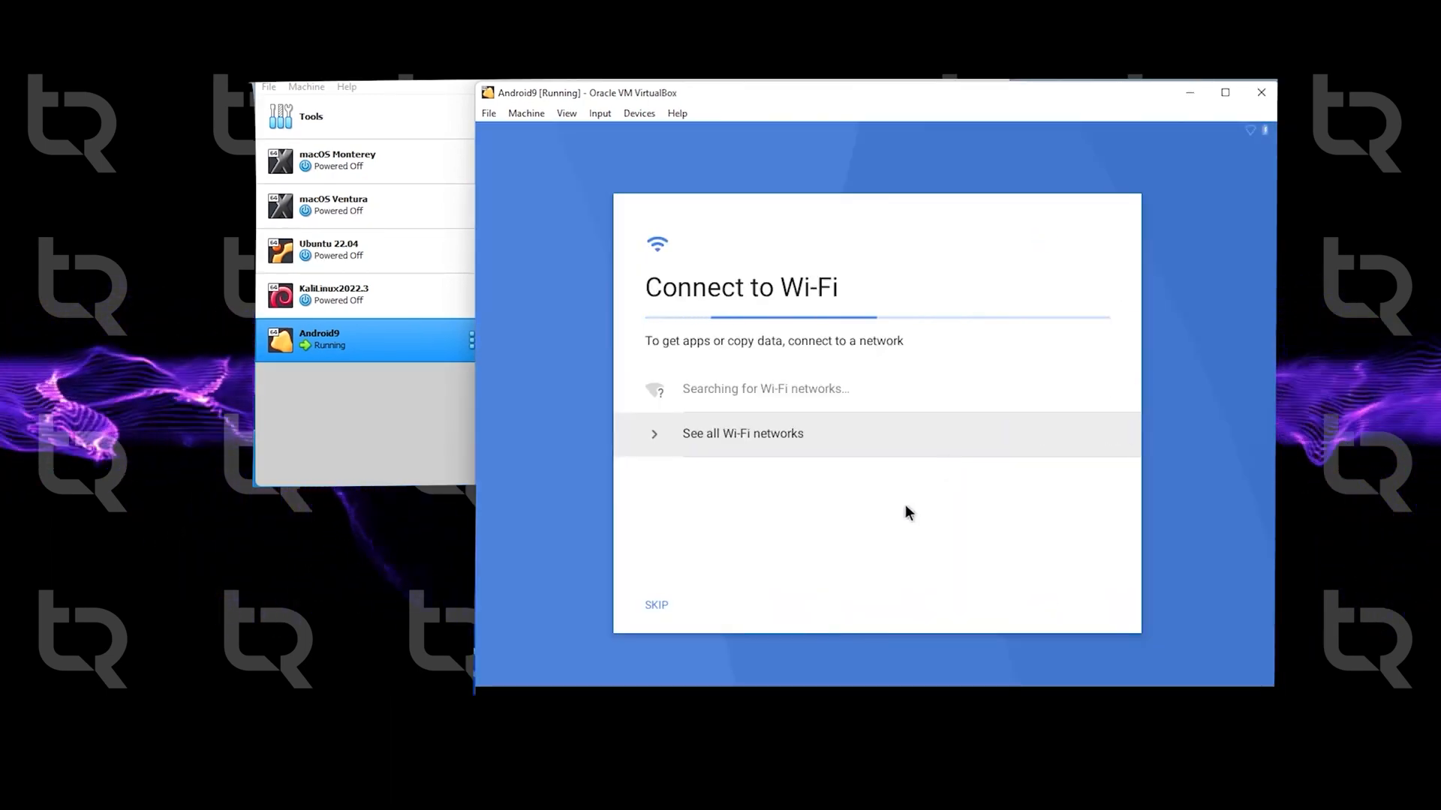
{"action": "left_click", "coordinate": [656, 605]}
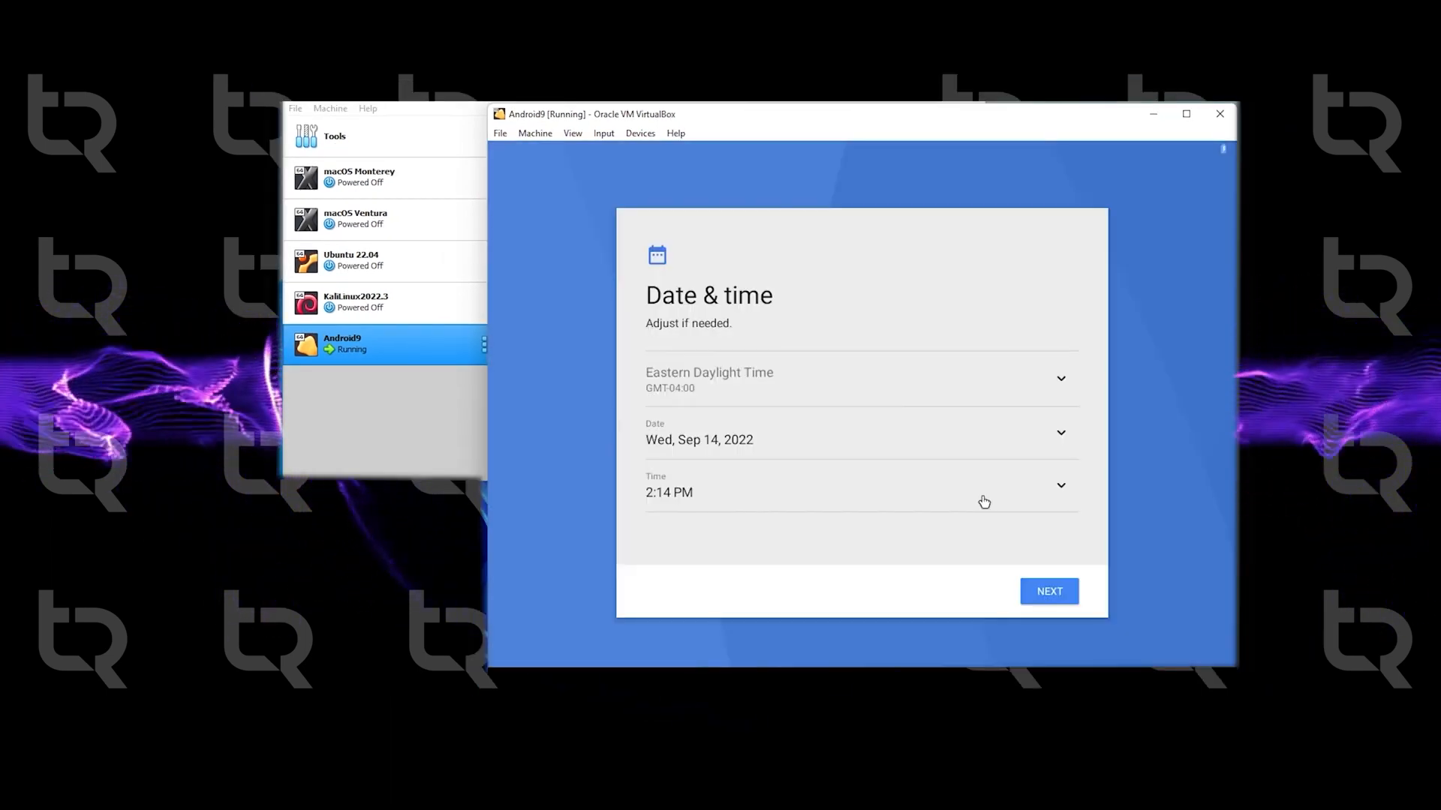
{"action": "left_click", "coordinate": [1050, 591]}
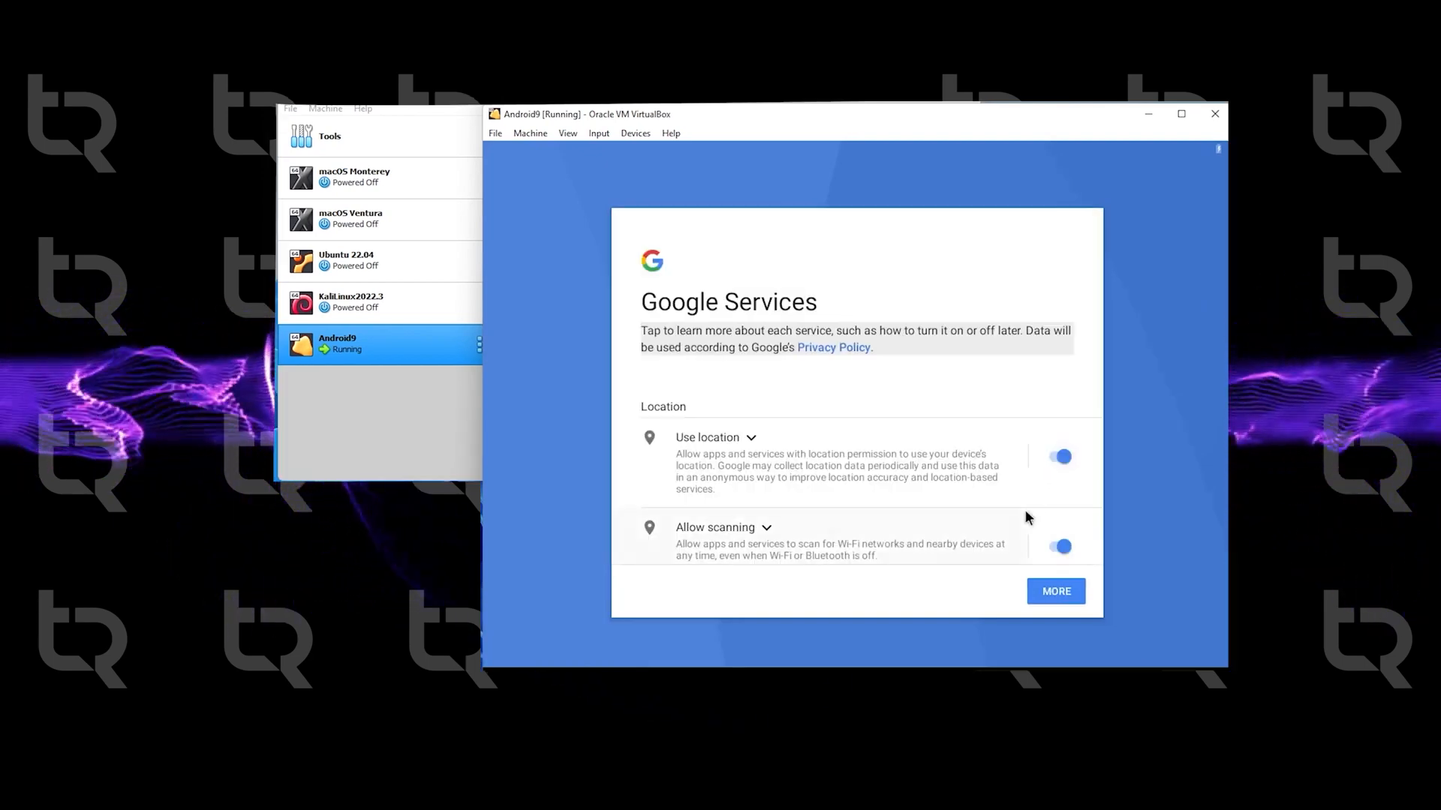